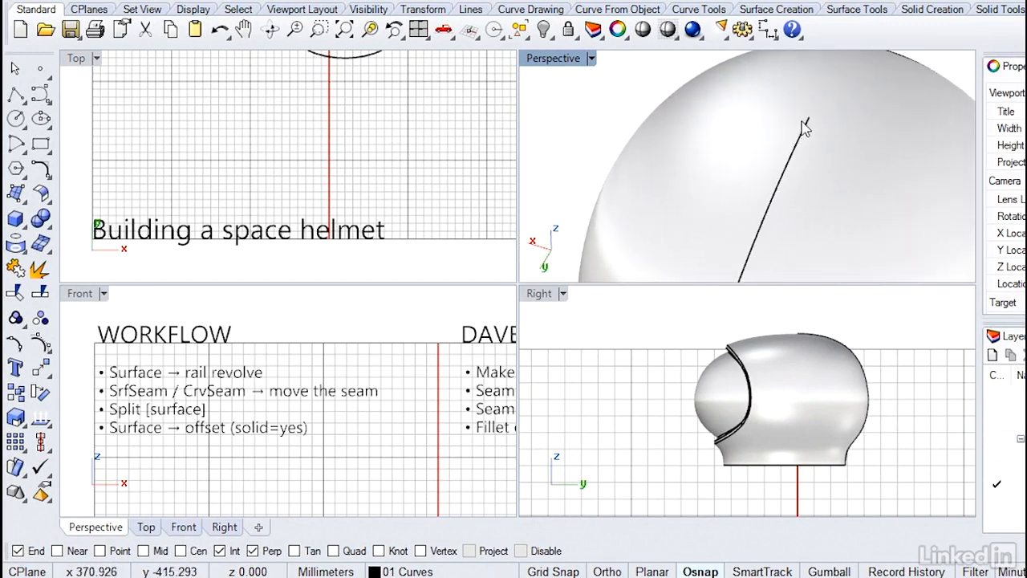
{"action": "mouse_move", "coordinate": [784, 193]}
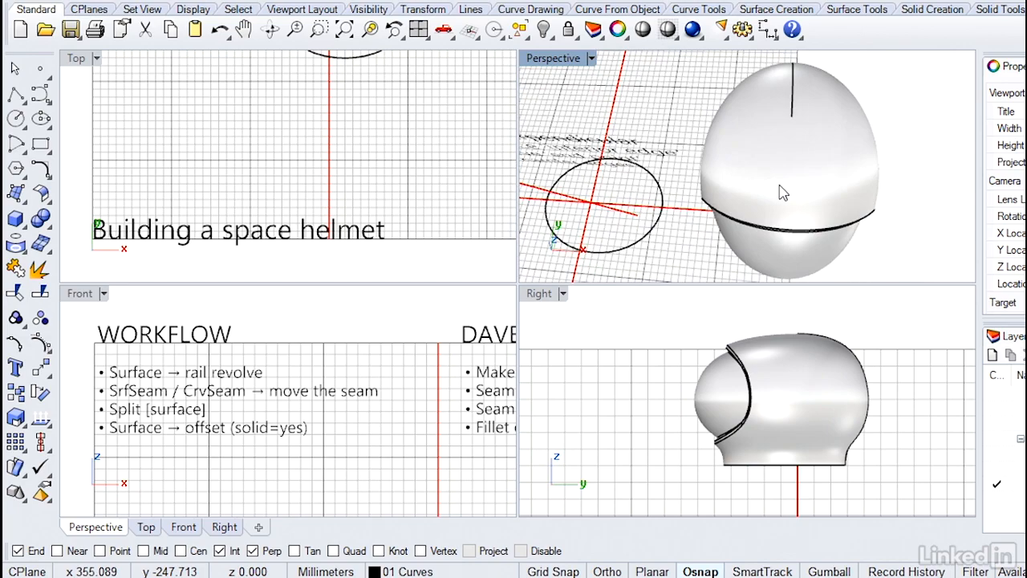
{"action": "mouse_move", "coordinate": [610, 115]}
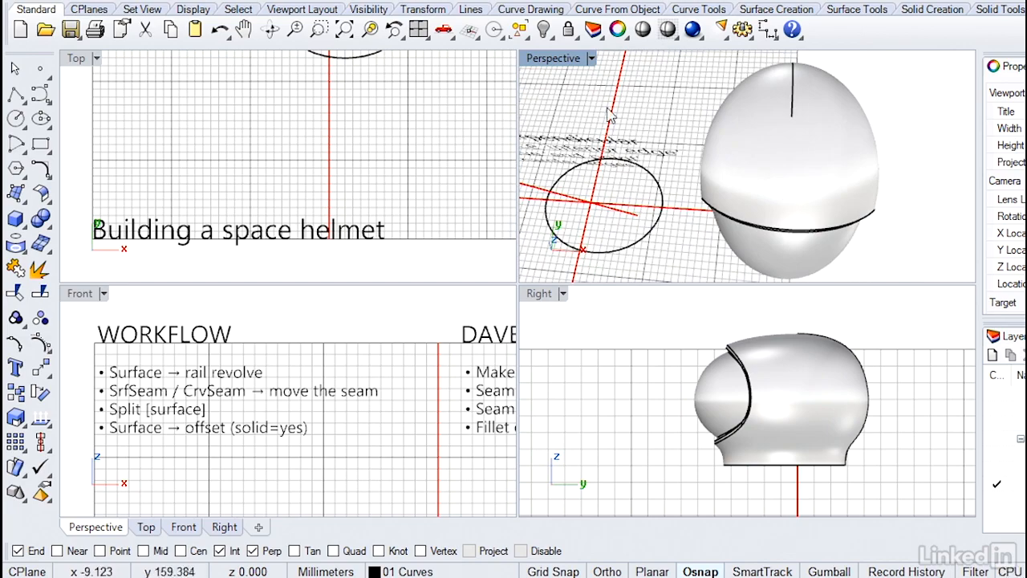
Maximize the Perspective viewport so the circular rail curve fills the window.
{"action": "double_click", "coordinate": [553, 58]}
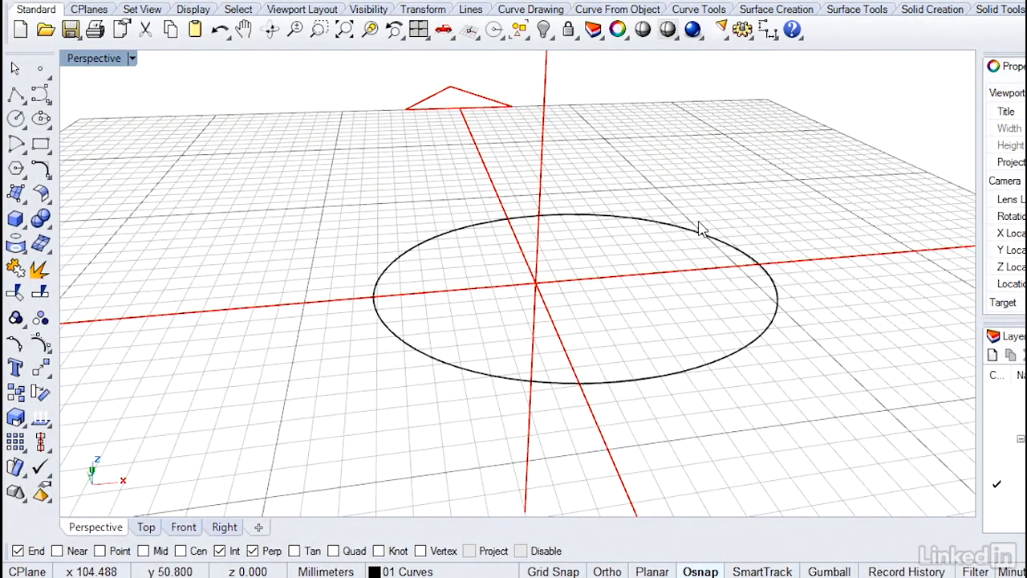
{"action": "mouse_move", "coordinate": [677, 234]}
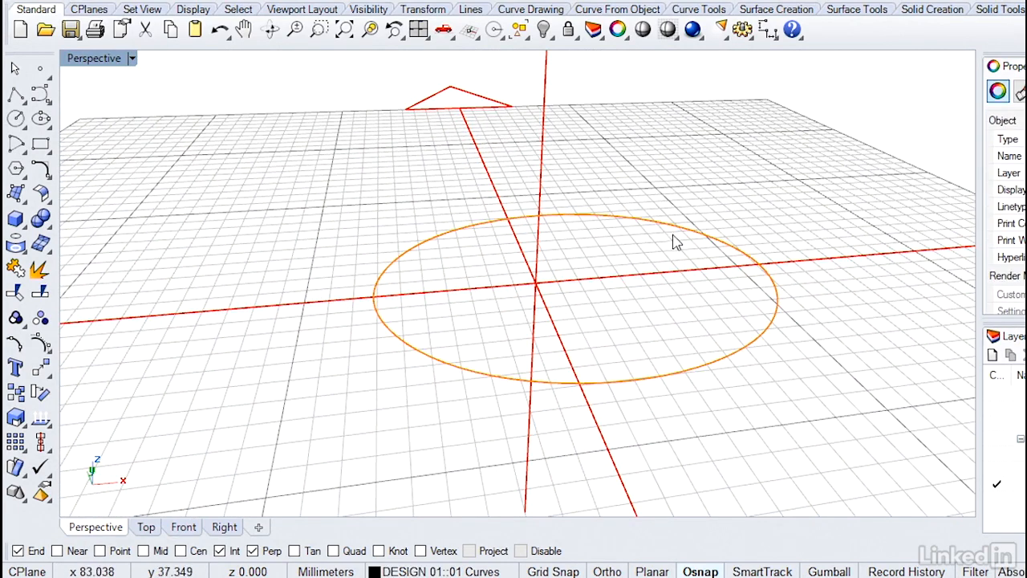
{"action": "mouse_move", "coordinate": [769, 347]}
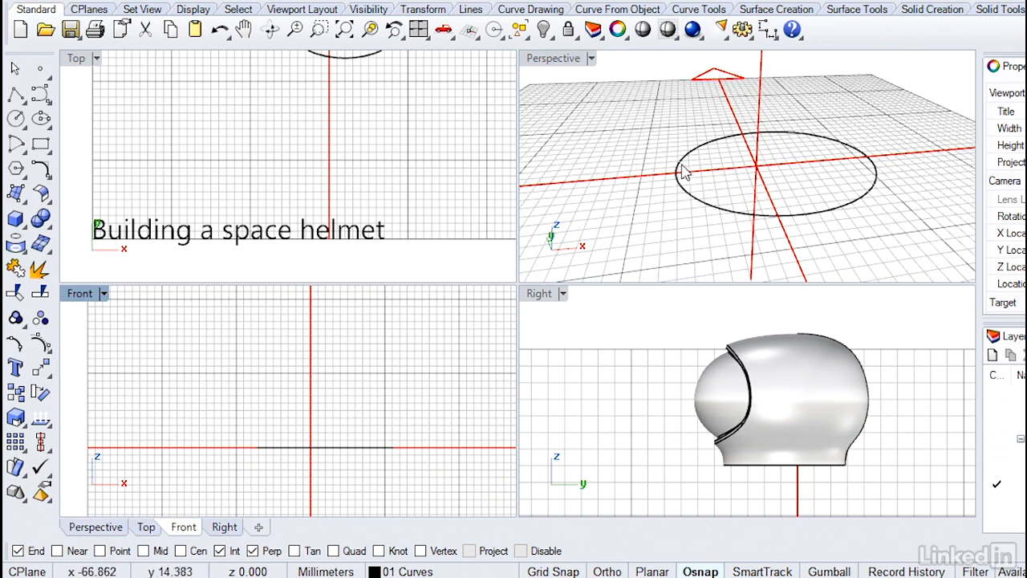
{"action": "mouse_move", "coordinate": [311, 358]}
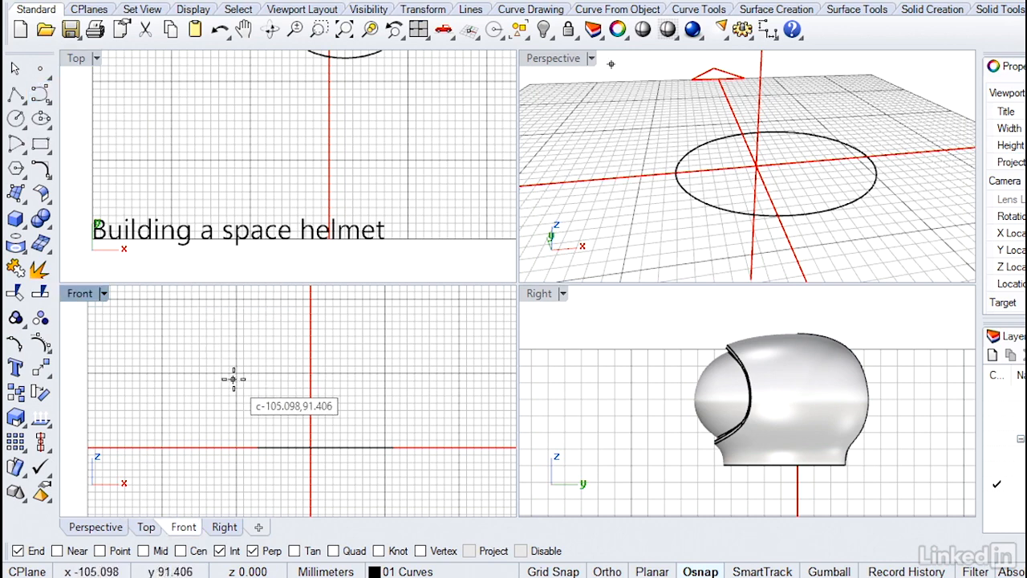
{"action": "mouse_move", "coordinate": [256, 448]}
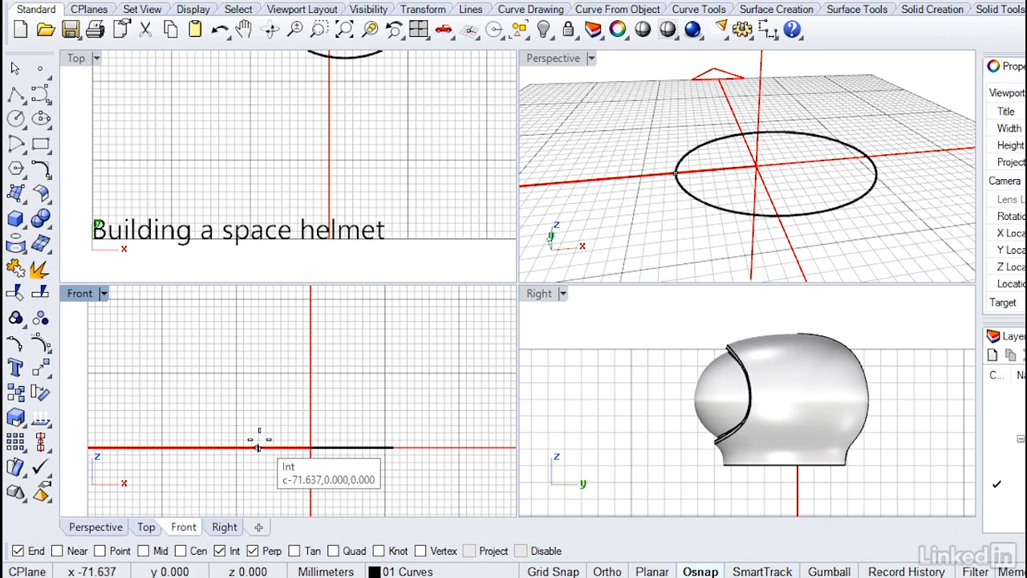
{"action": "mouse_move", "coordinate": [257, 430]}
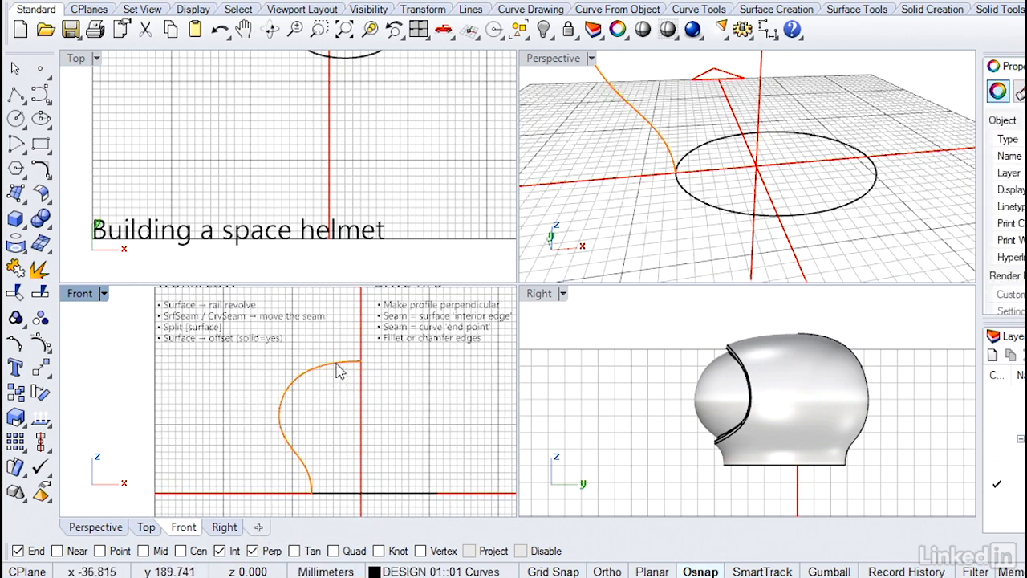
Show the control points of the newly drawn helmet profile curve.
{"action": "left_click", "coordinate": [338, 370]}
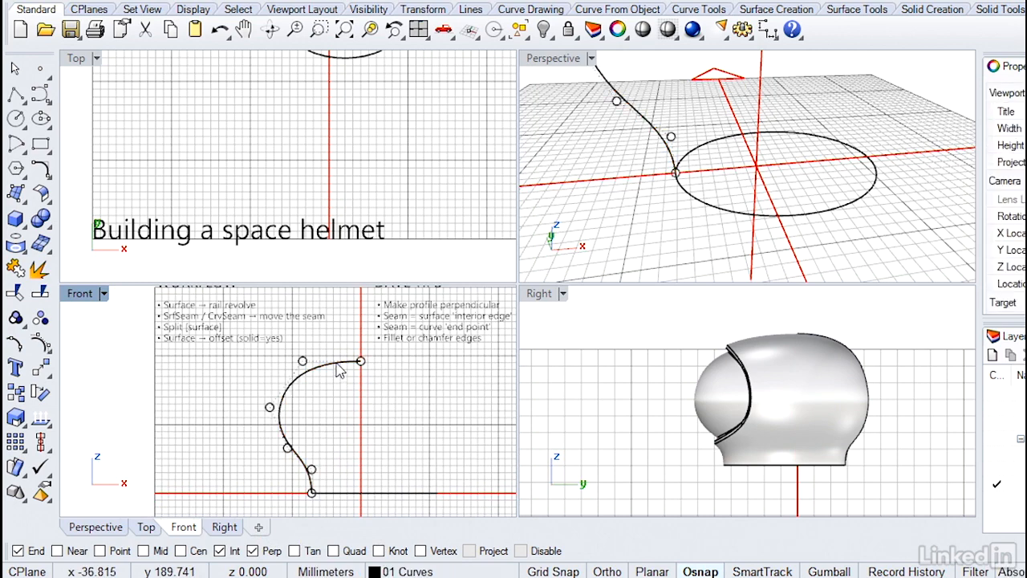
{"action": "mouse_move", "coordinate": [329, 369]}
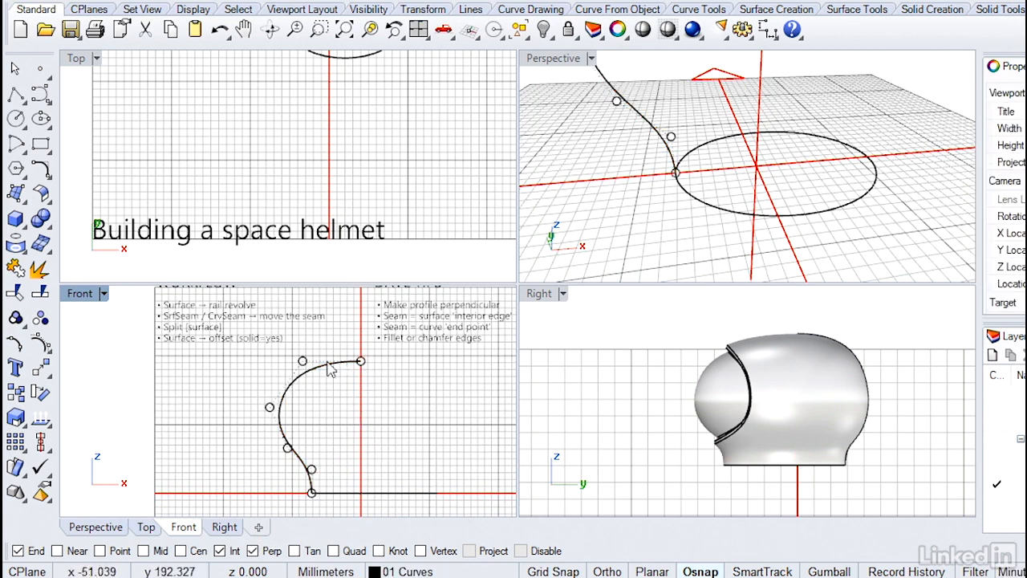
{"action": "mouse_move", "coordinate": [356, 399]}
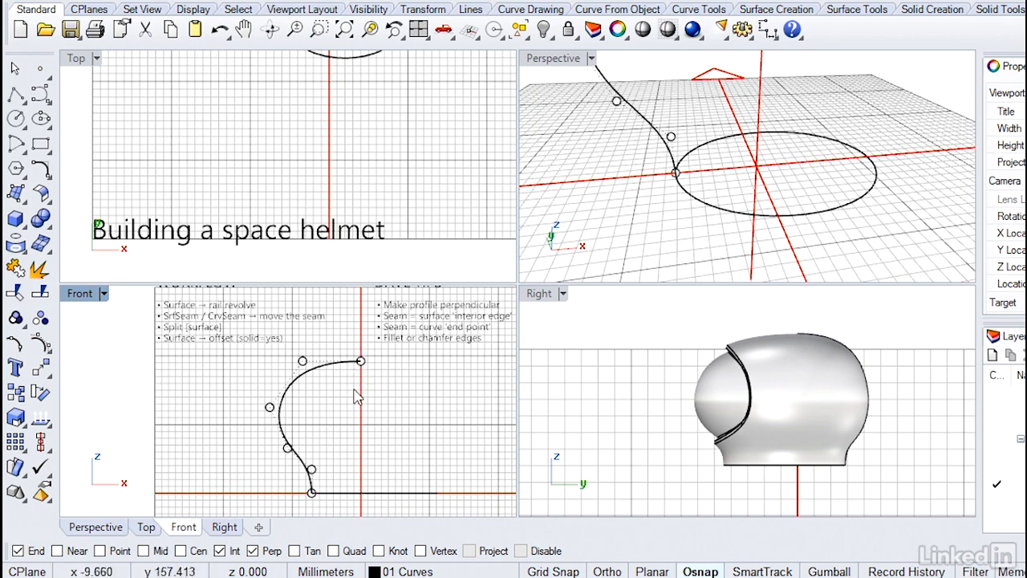
{"action": "mouse_move", "coordinate": [315, 478]}
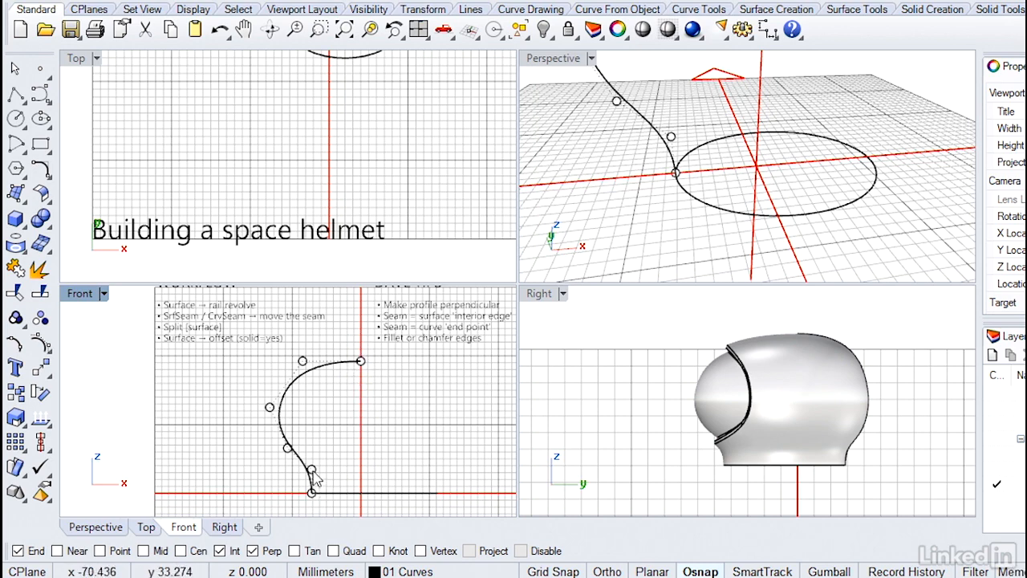
{"action": "mouse_move", "coordinate": [559, 65]}
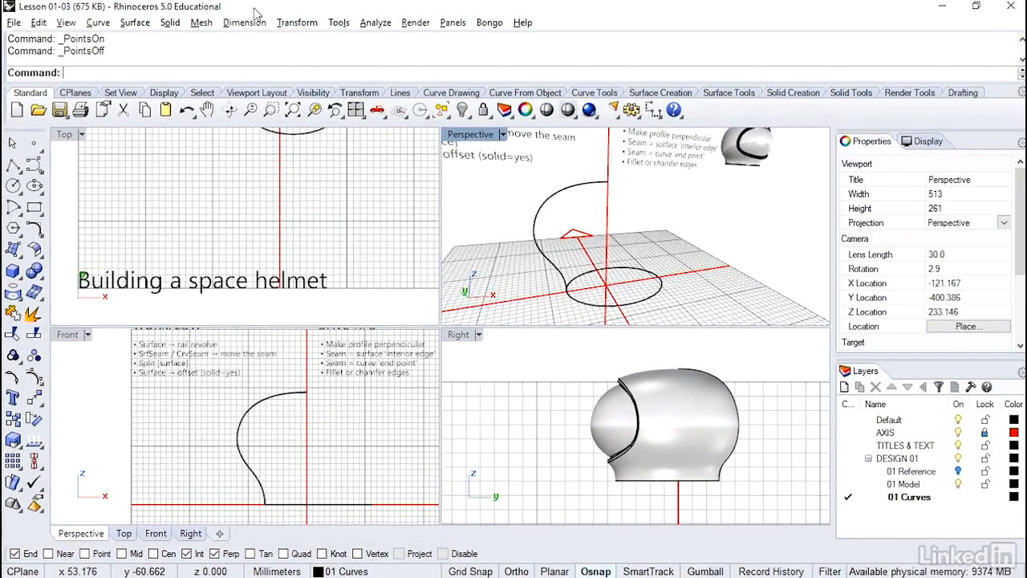
Rail Revolve the profile curve along the circle with the axis starting at the origin.
{"action": "left_click", "coordinate": [135, 24]}
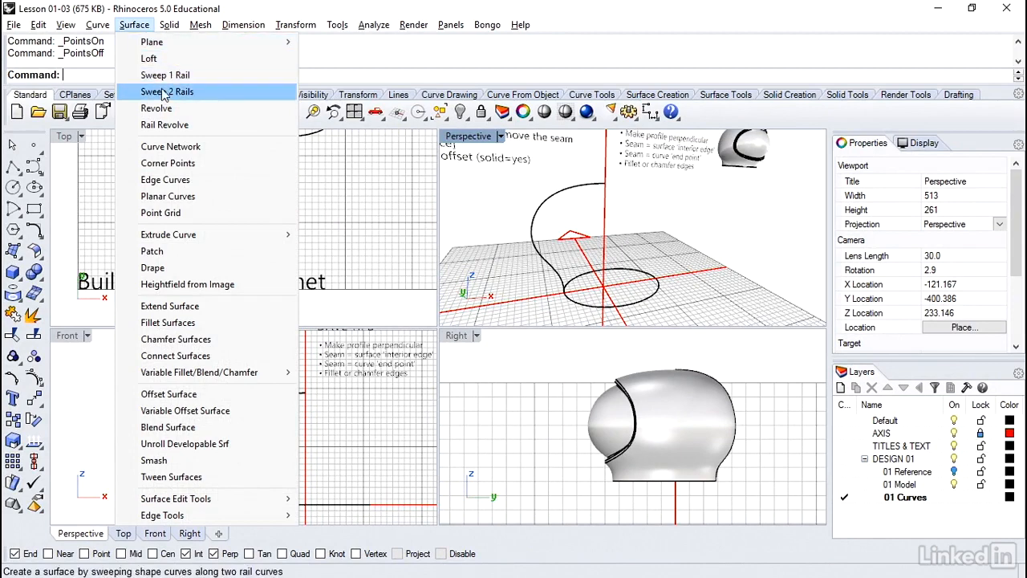
{"action": "mouse_move", "coordinate": [164, 126]}
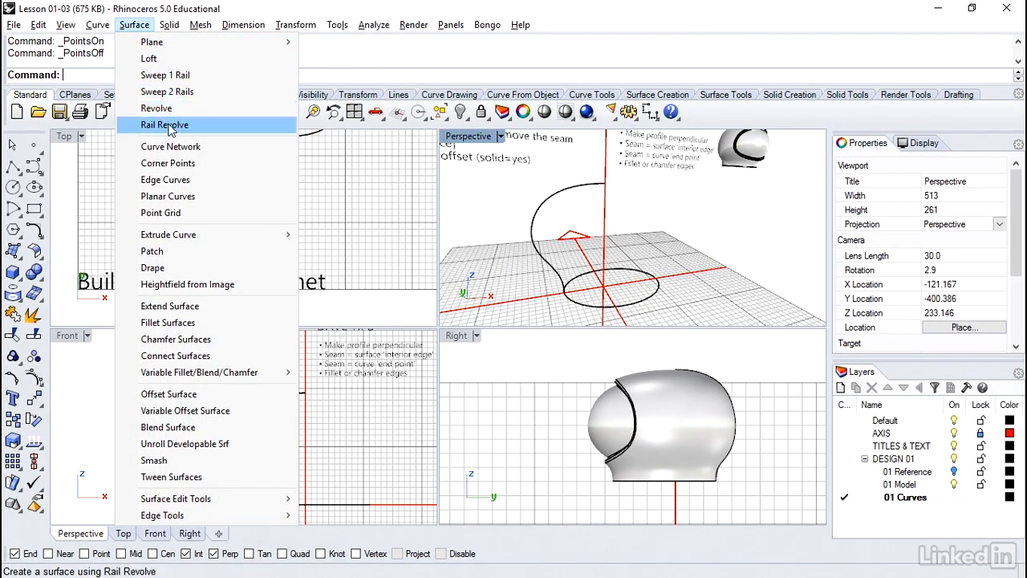
{"action": "left_click", "coordinate": [164, 125]}
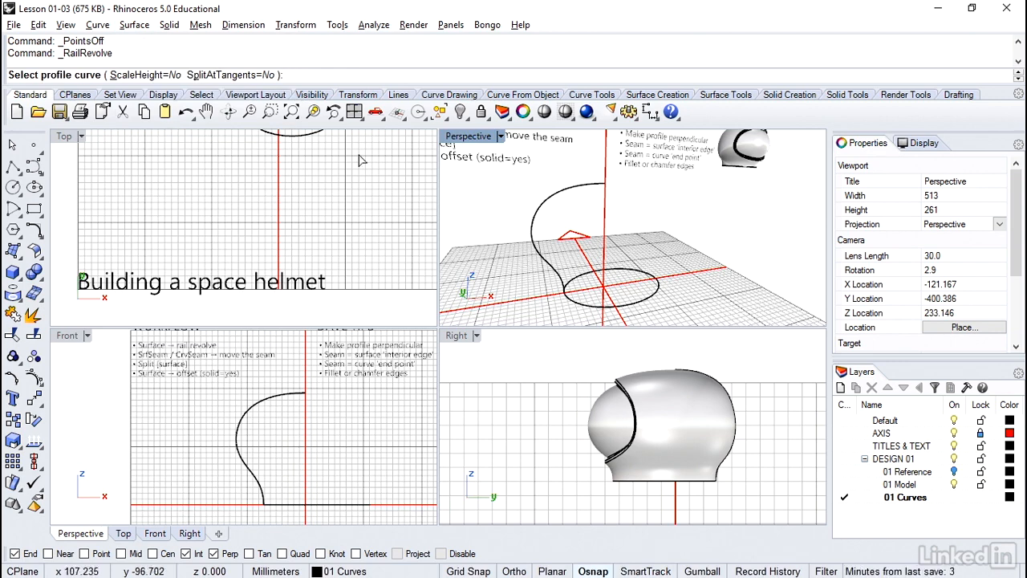
{"action": "left_click", "coordinate": [577, 192]}
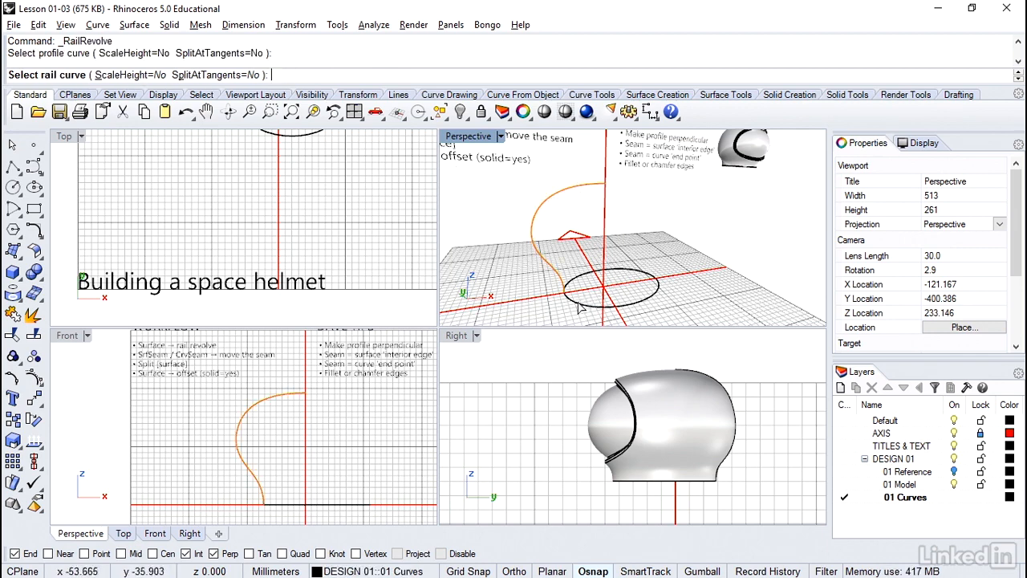
{"action": "left_click", "coordinate": [578, 302]}
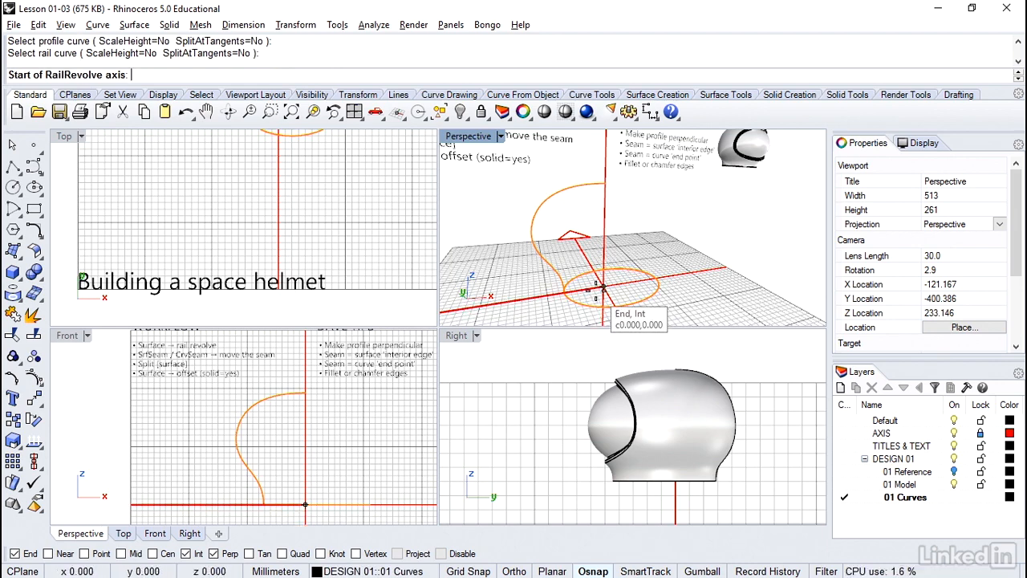
{"action": "left_click", "coordinate": [602, 287]}
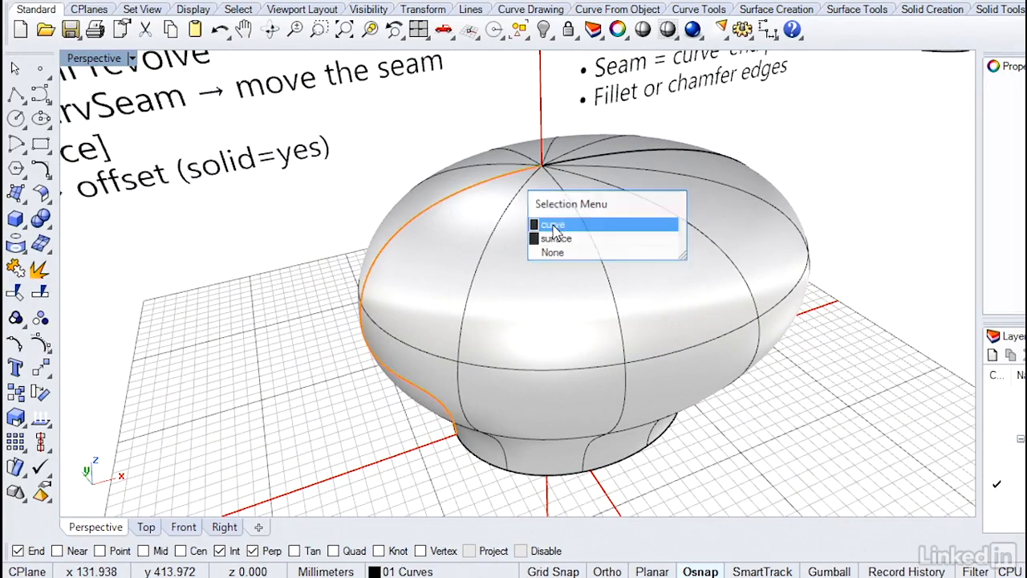
{"action": "left_click", "coordinate": [552, 225]}
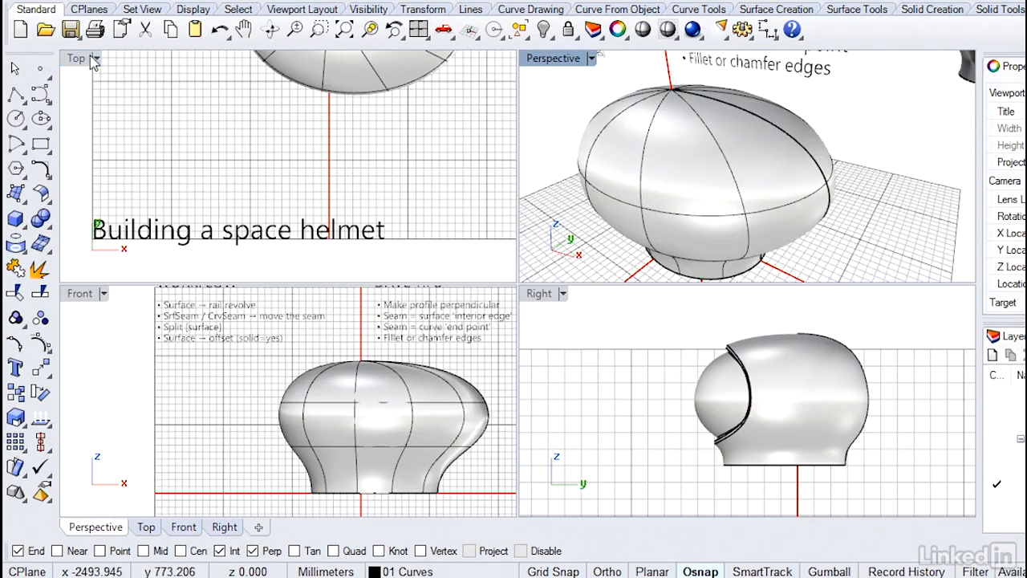
{"action": "mouse_move", "coordinate": [469, 427]}
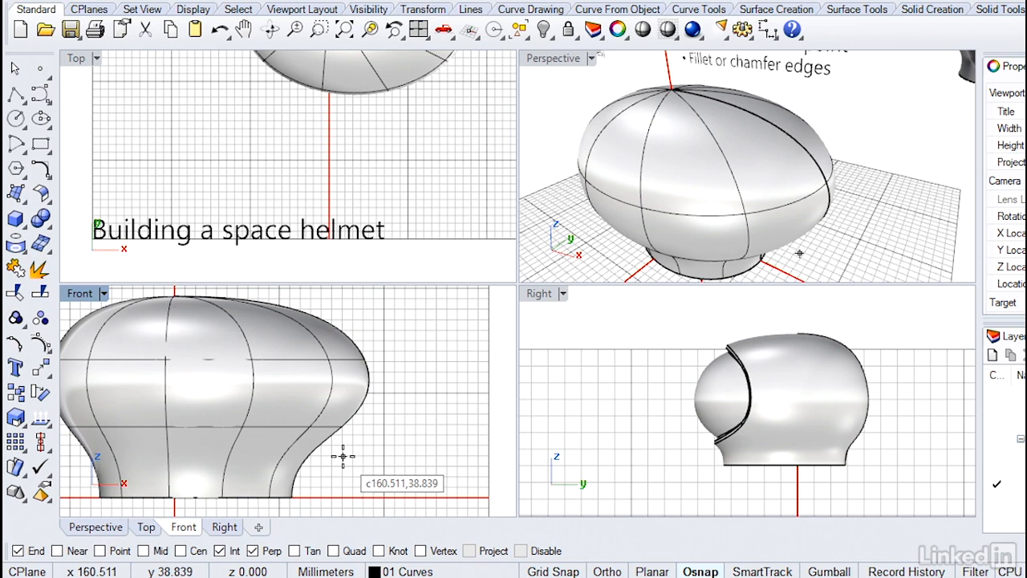
{"action": "mouse_move", "coordinate": [340, 463]}
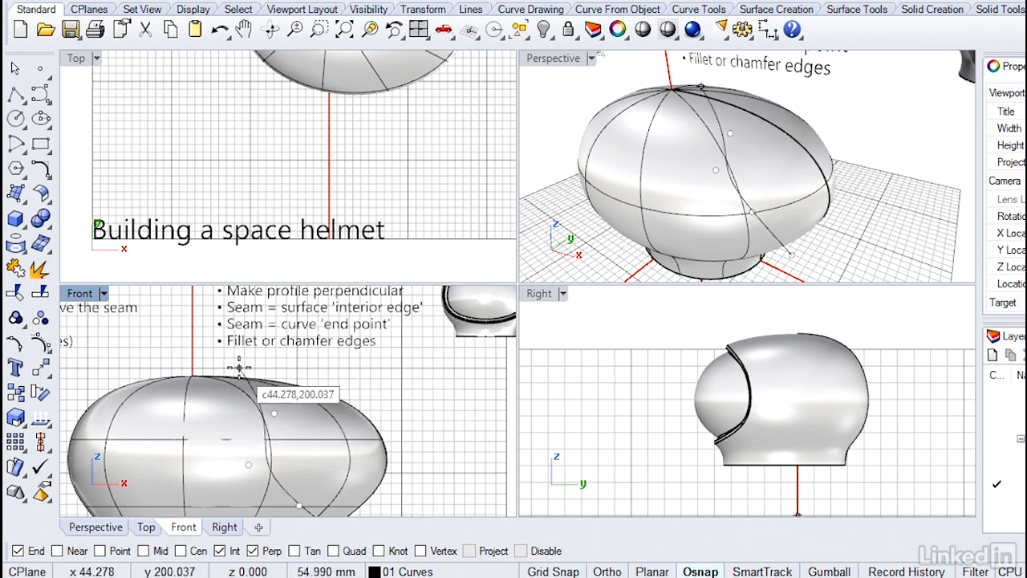
{"action": "mouse_move", "coordinate": [293, 377]}
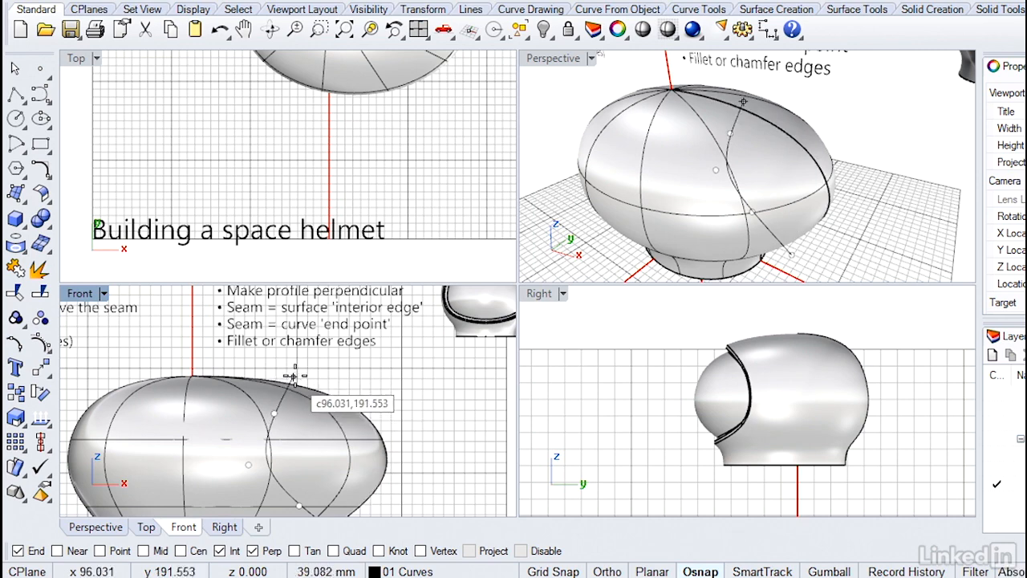
{"action": "mouse_move", "coordinate": [295, 369]}
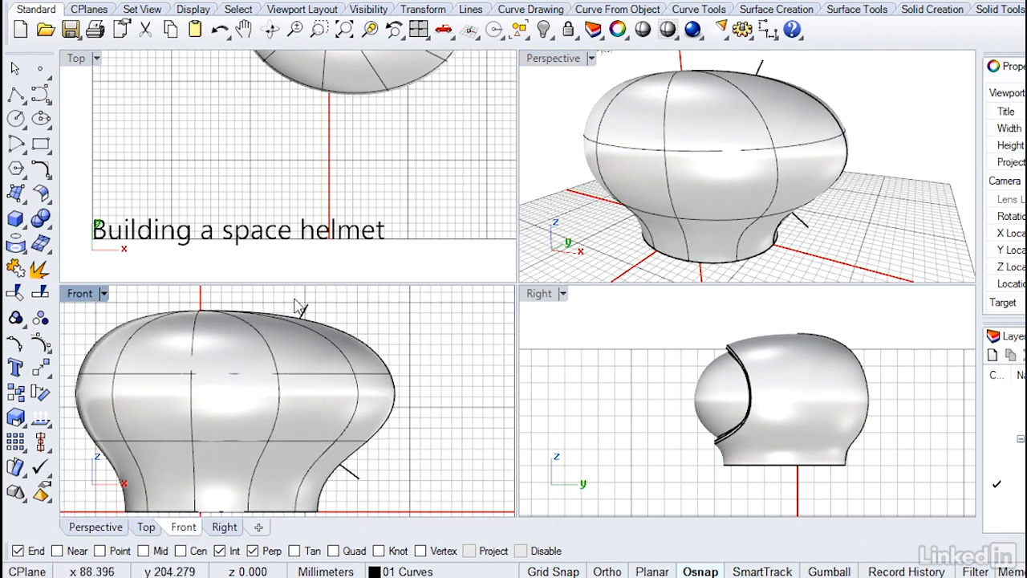
{"action": "mouse_move", "coordinate": [362, 446]}
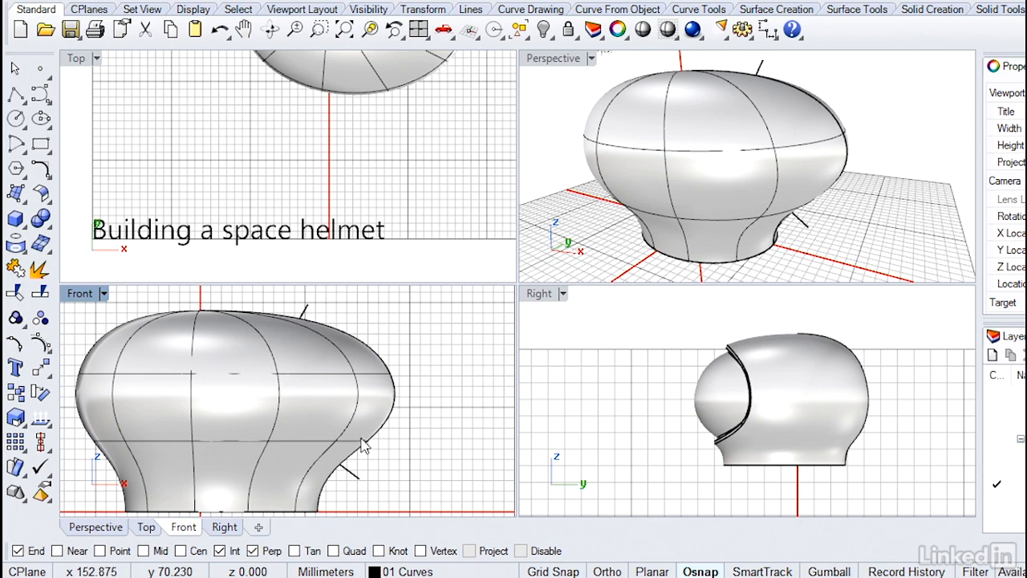
{"action": "mouse_move", "coordinate": [363, 425]}
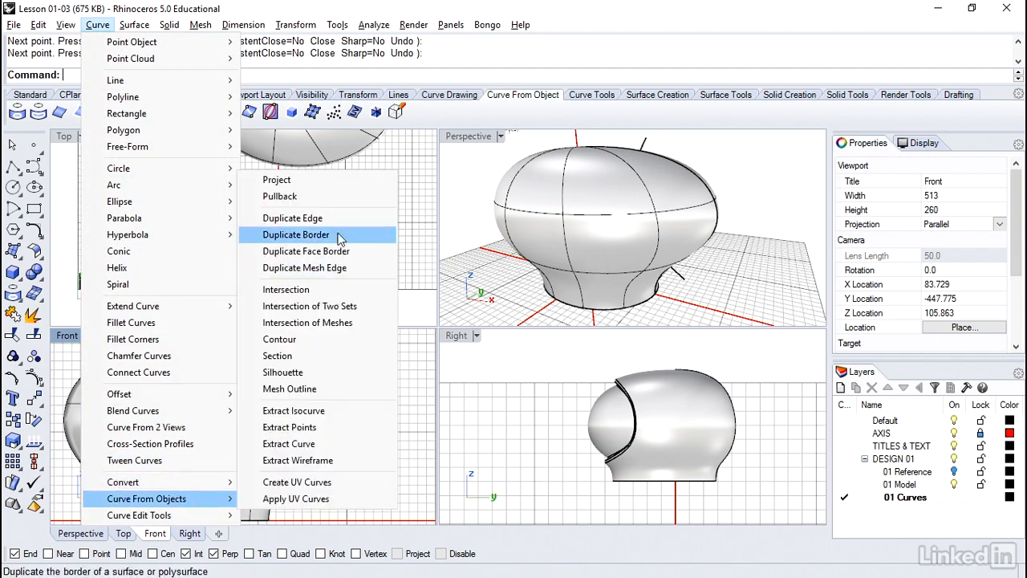
Project the visor outline curve onto the revolved helmet surface.
{"action": "left_click", "coordinate": [276, 180]}
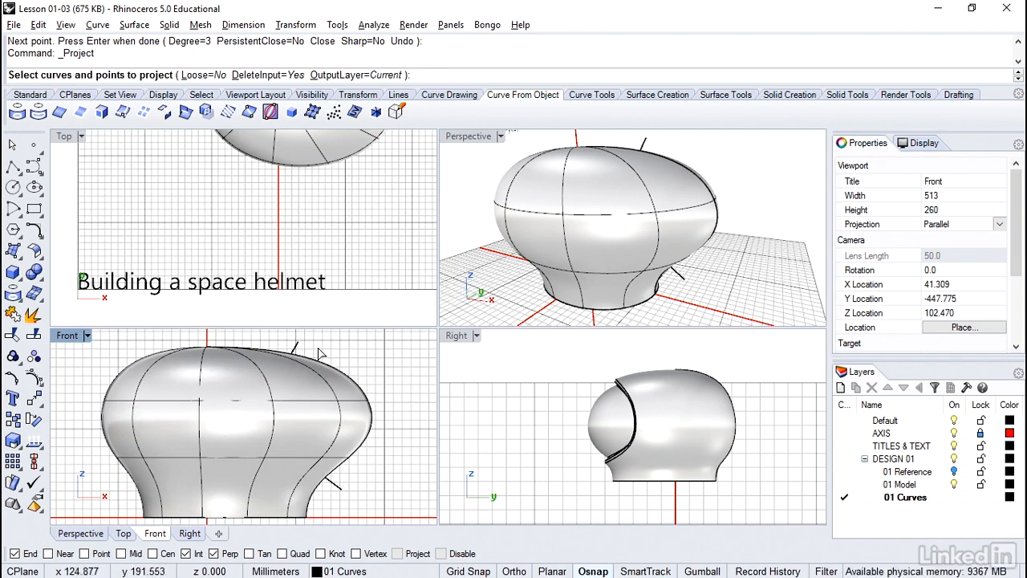
{"action": "mouse_move", "coordinate": [312, 351]}
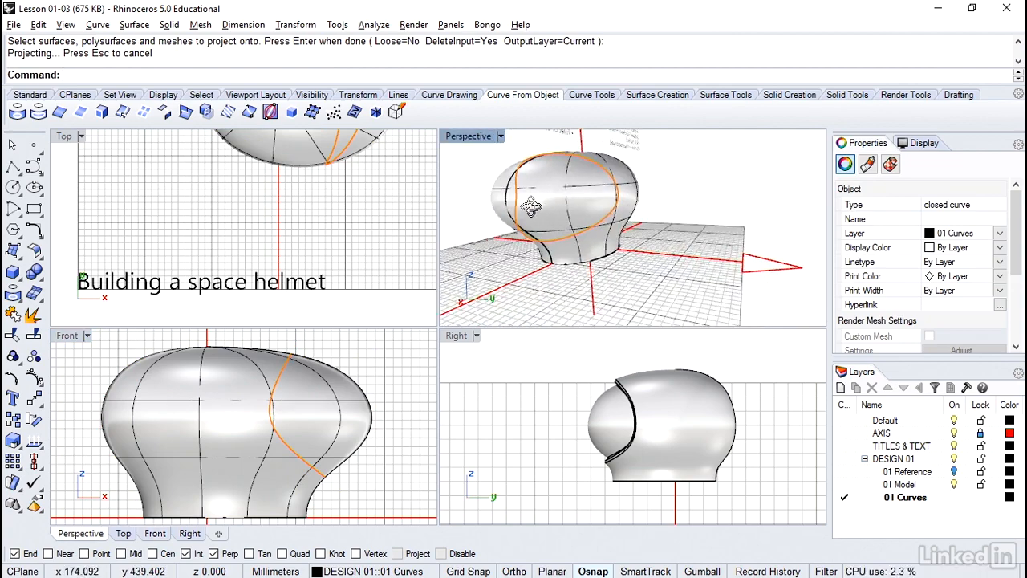
{"action": "left_click_drag", "start_coordinate": [530, 208], "coordinate": [738, 239]}
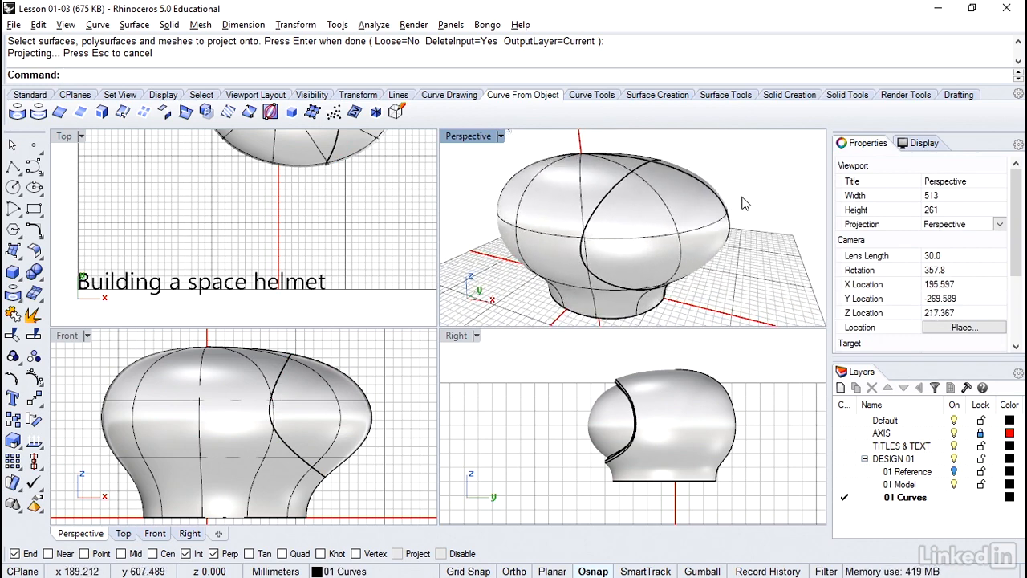
{"action": "mouse_move", "coordinate": [694, 186]}
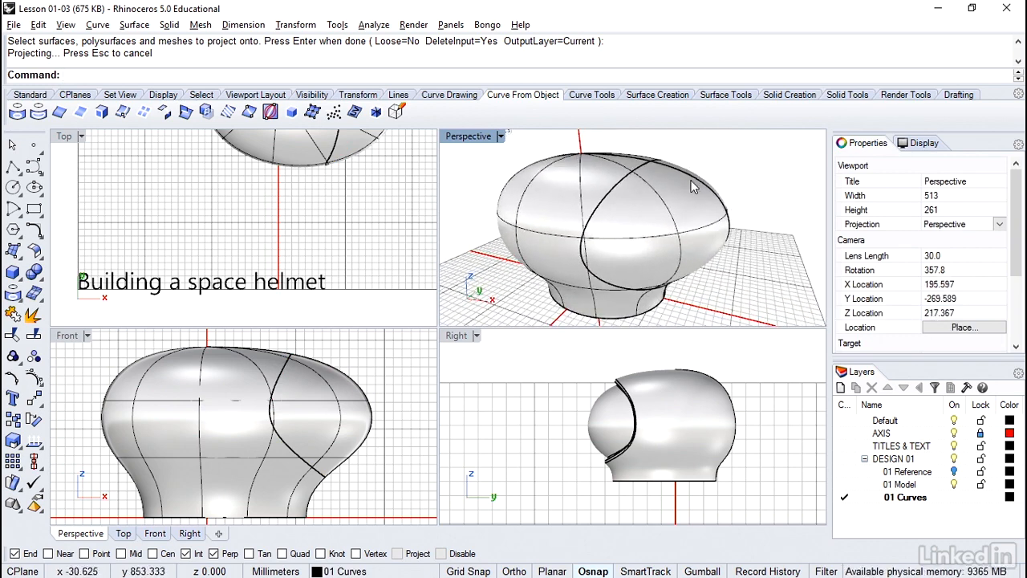
{"action": "mouse_move", "coordinate": [34, 335]}
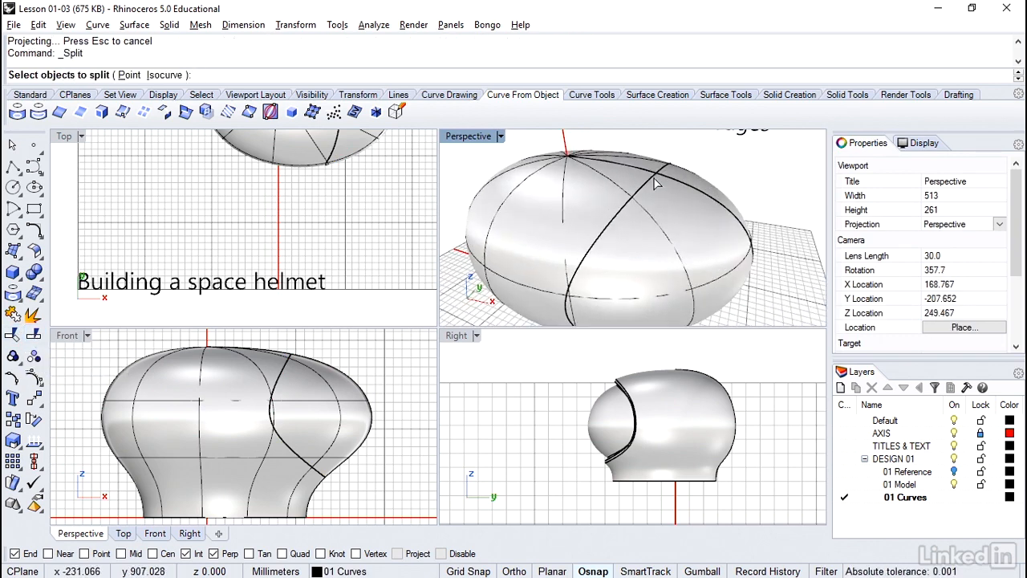
{"action": "left_click", "coordinate": [655, 183]}
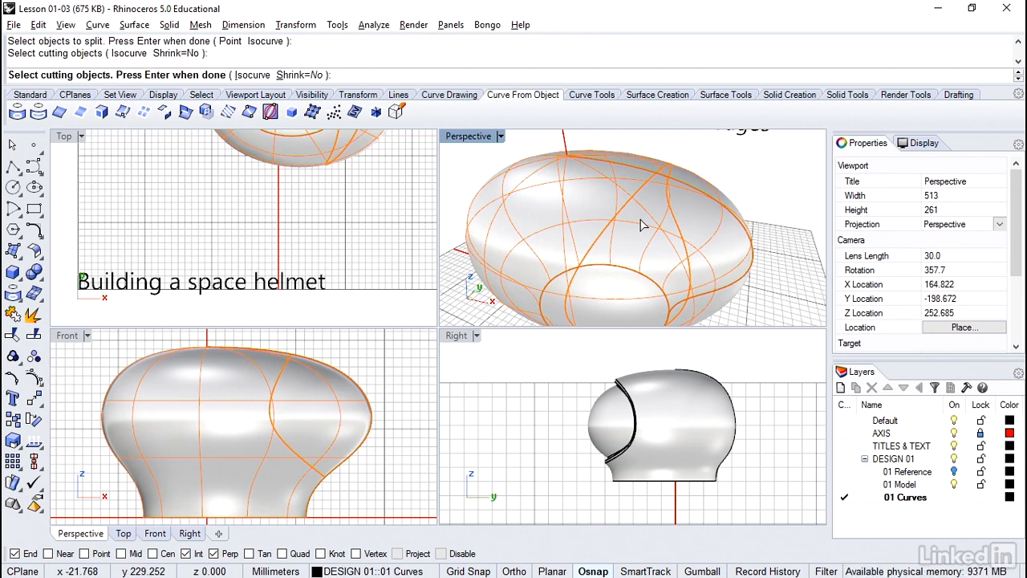
{"action": "key", "text": "Enter"}
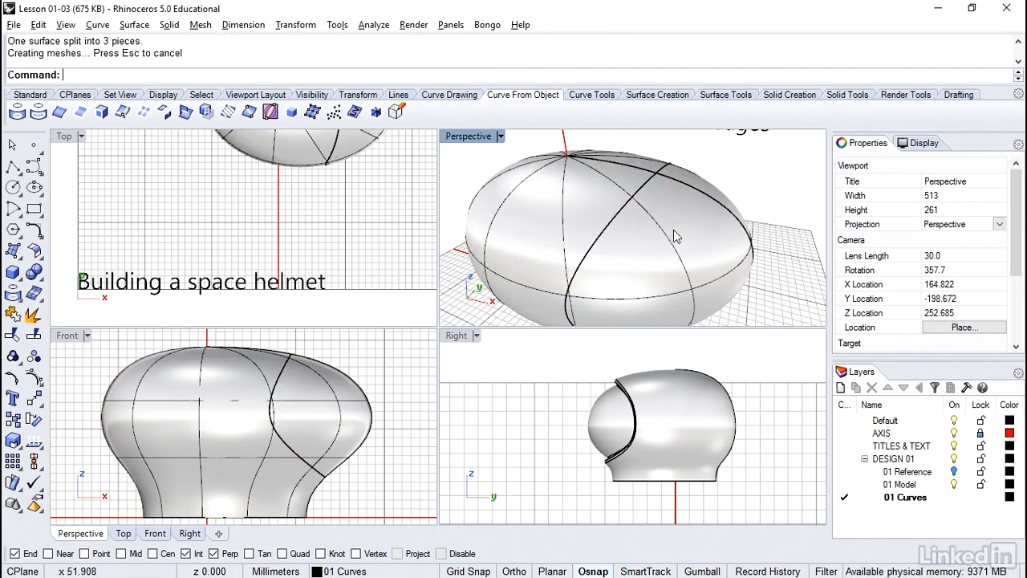
{"action": "left_click", "coordinate": [674, 237]}
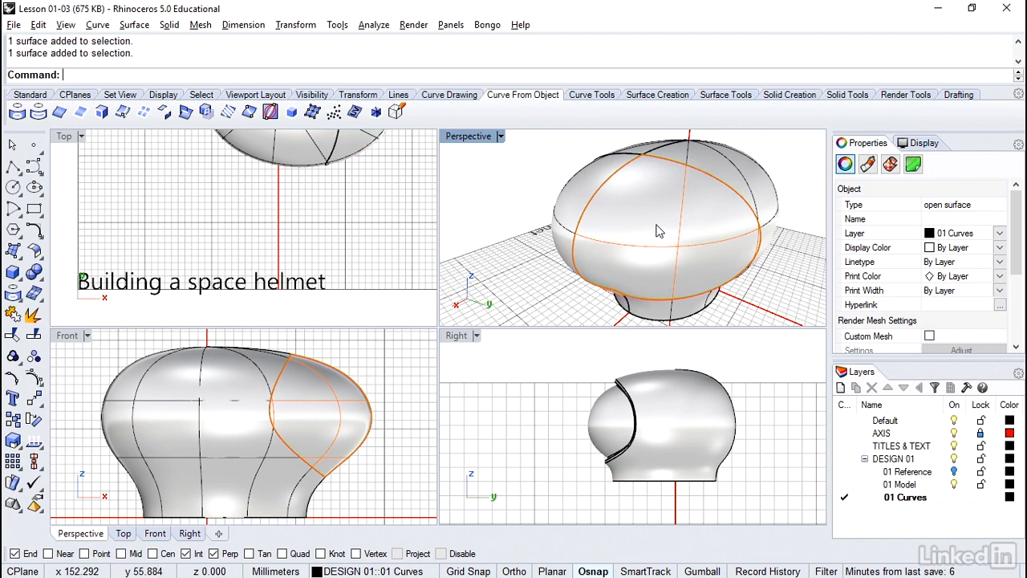
{"action": "mouse_move", "coordinate": [673, 207]}
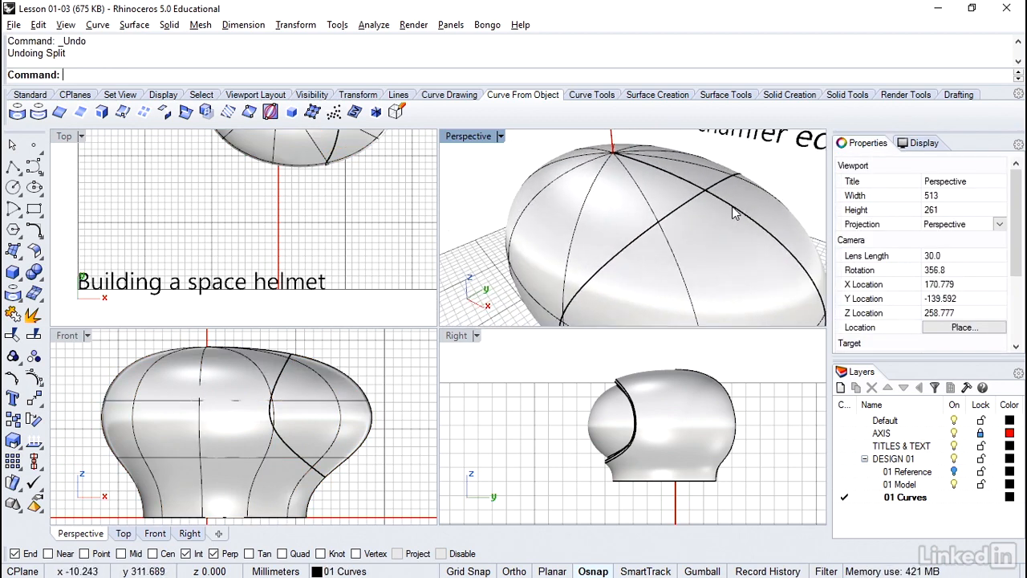
{"action": "mouse_move", "coordinate": [735, 212]}
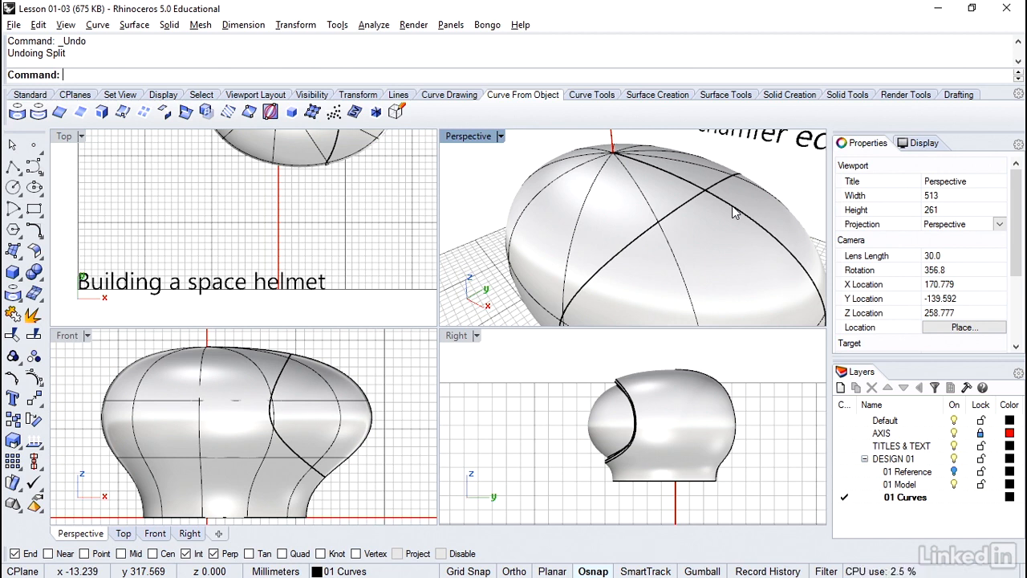
{"action": "mouse_move", "coordinate": [613, 159]}
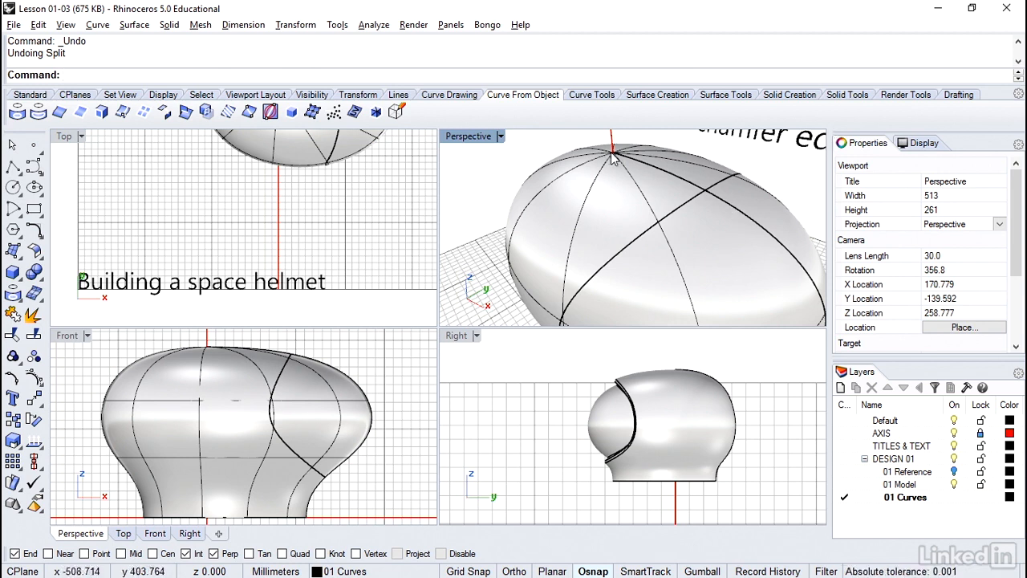
{"action": "mouse_move", "coordinate": [382, 143]}
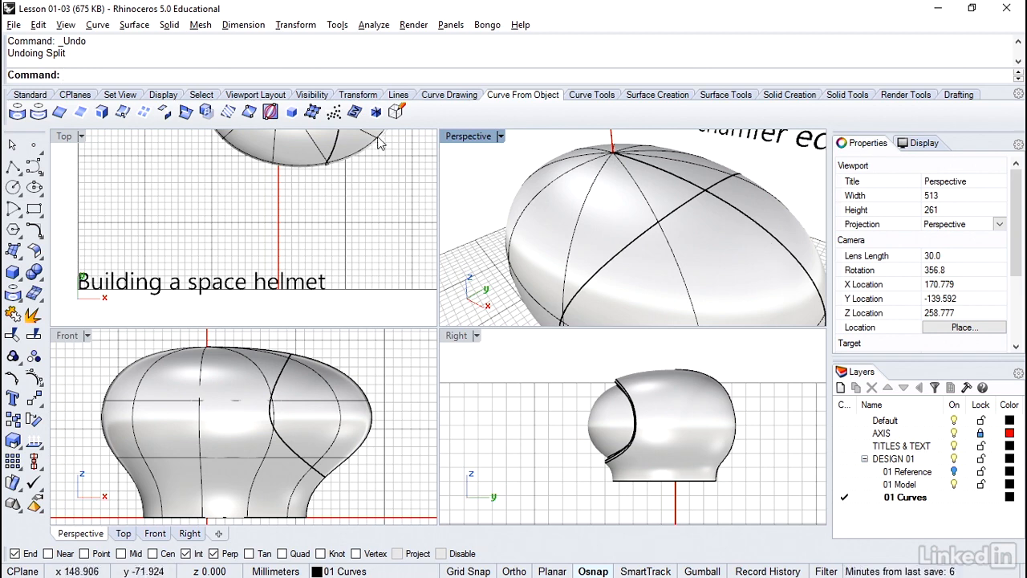
Run Adjust Closed Surface Seam on the helmet surface to move its seam.
{"action": "left_click", "coordinate": [135, 24]}
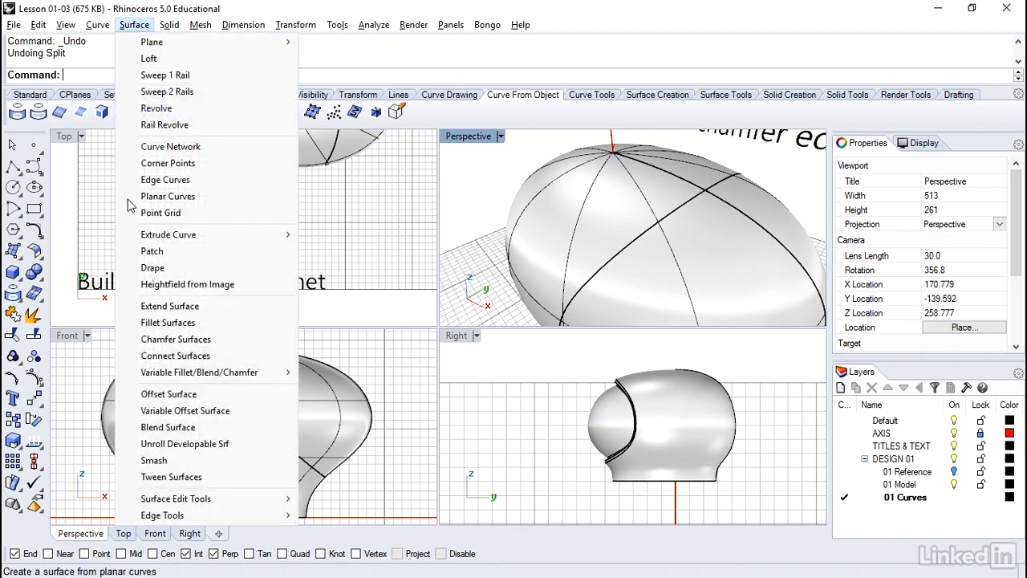
{"action": "mouse_move", "coordinate": [175, 498]}
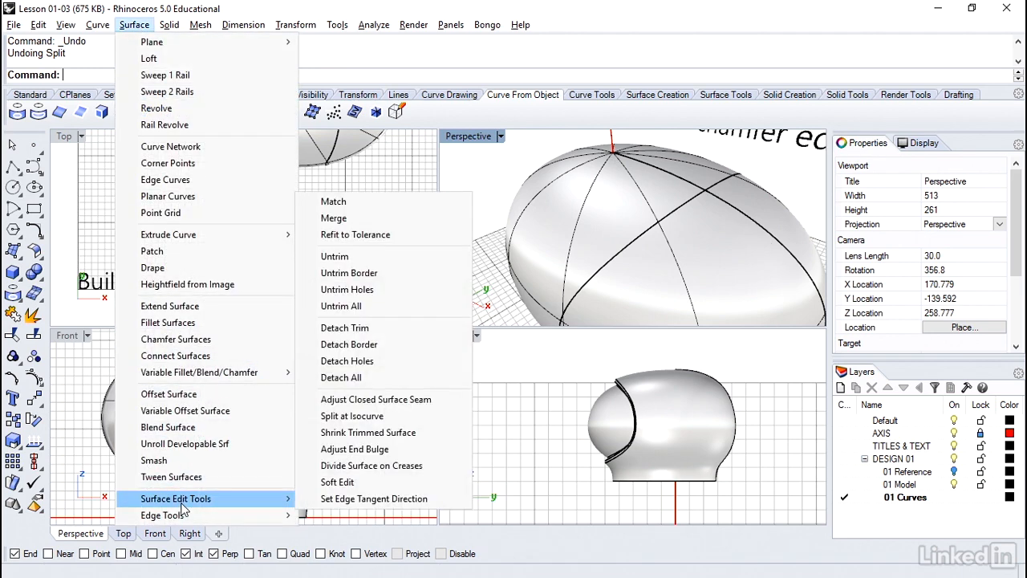
{"action": "mouse_move", "coordinate": [373, 399]}
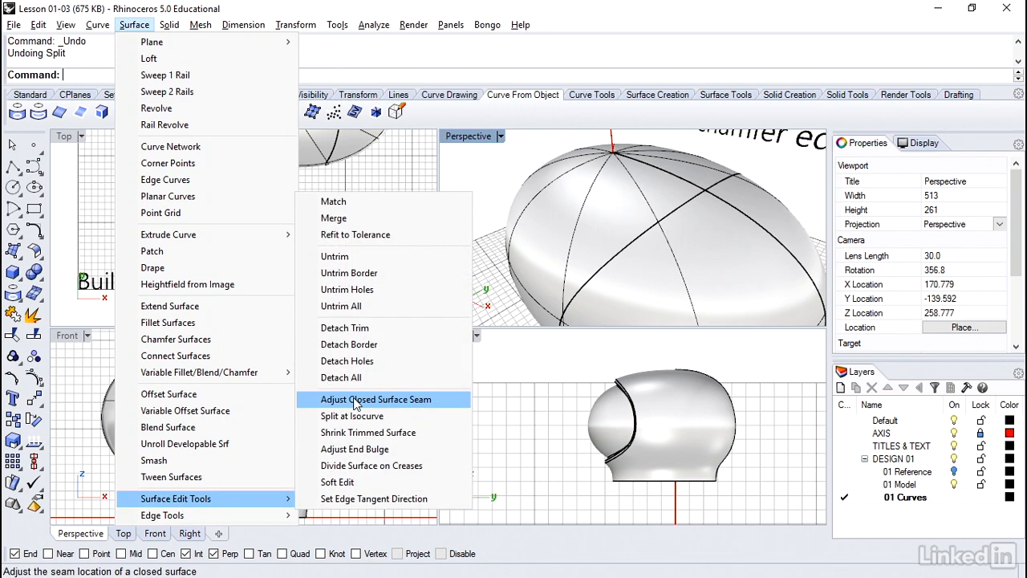
{"action": "left_click", "coordinate": [374, 399]}
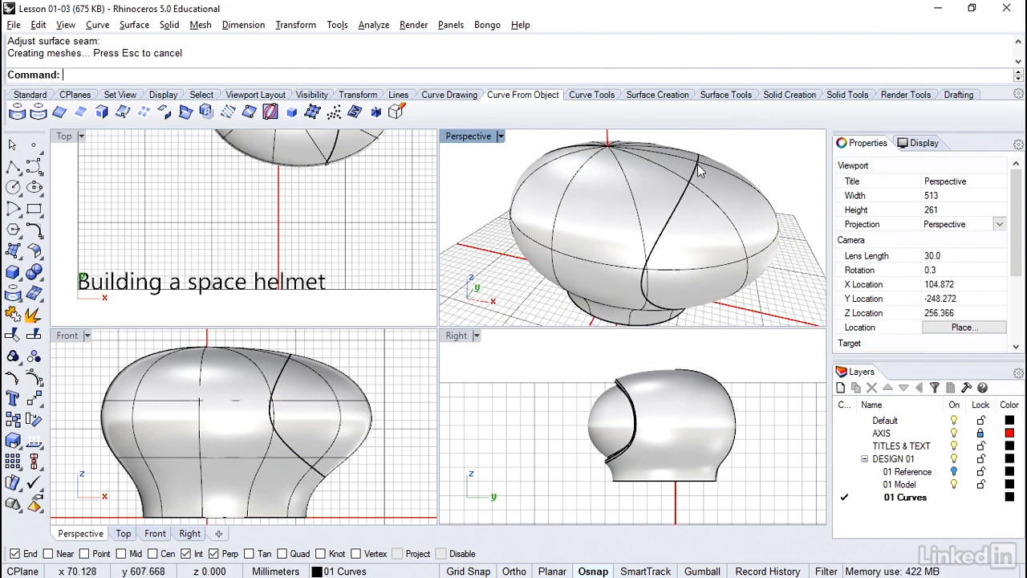
{"action": "mouse_move", "coordinate": [708, 183]}
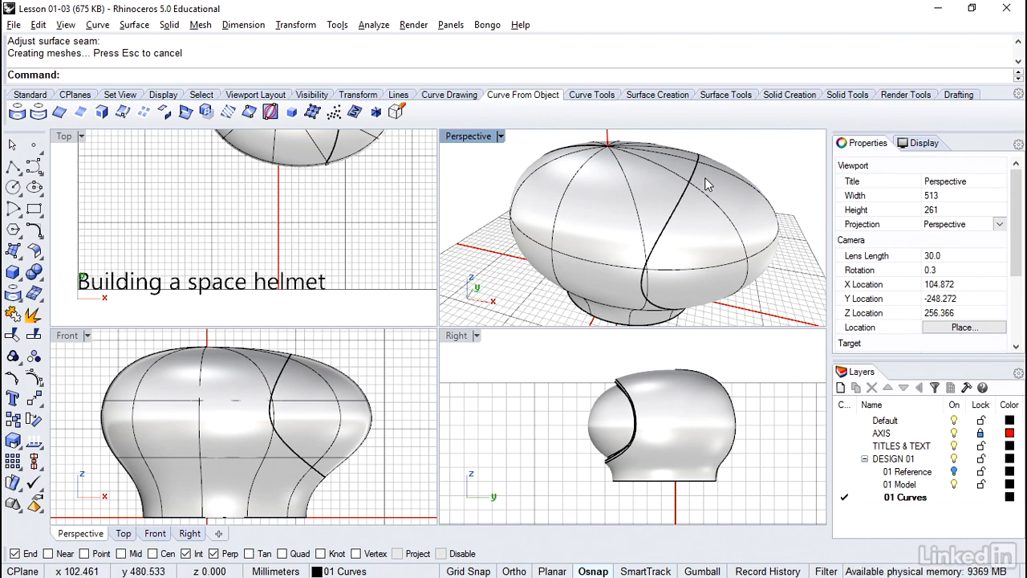
{"action": "mouse_move", "coordinate": [700, 183]}
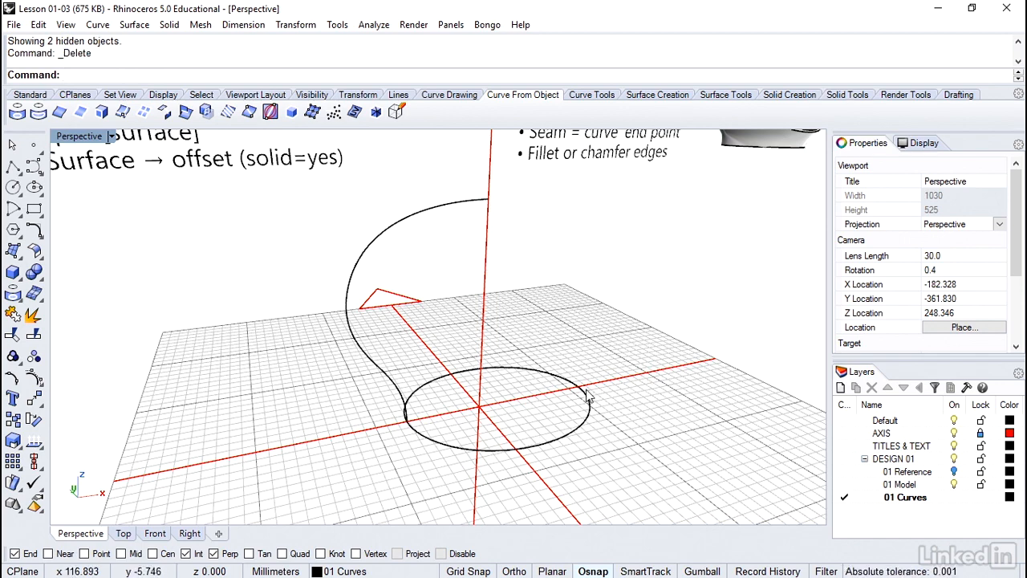
Run Adjust Closed Curve Seam on the selected circular rail curve.
{"action": "left_click", "coordinate": [586, 402]}
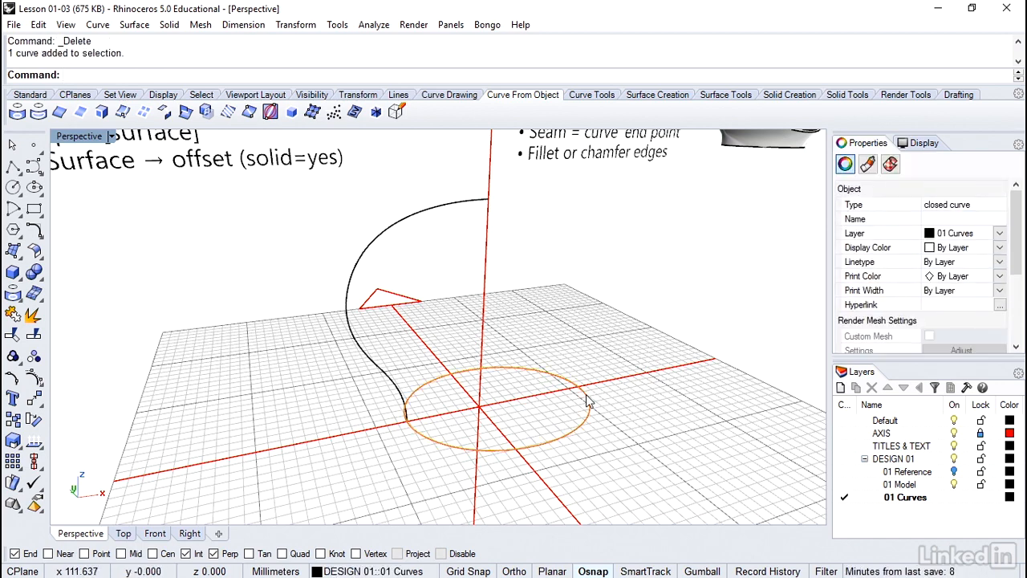
{"action": "left_click", "coordinate": [96, 24]}
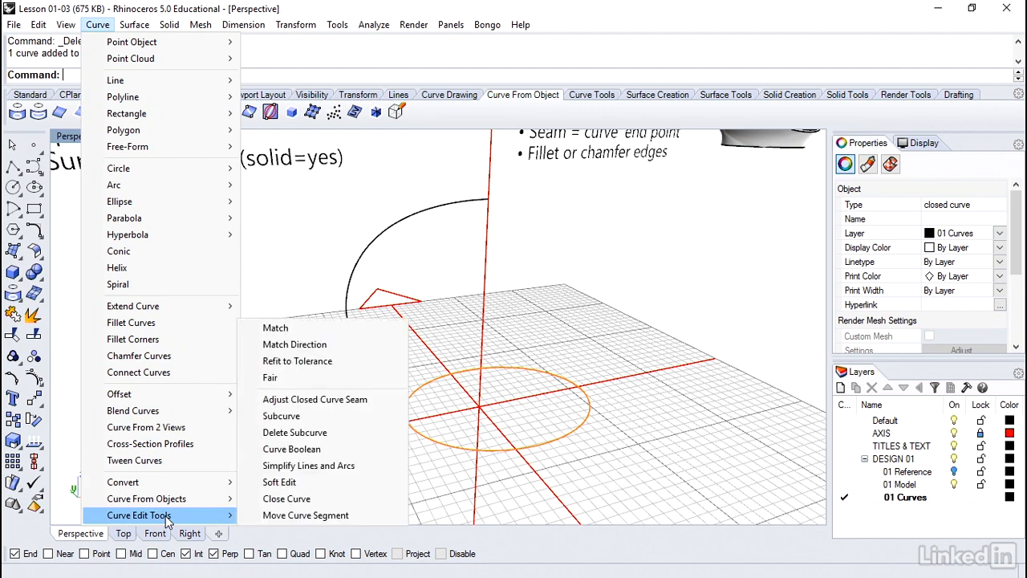
{"action": "mouse_move", "coordinate": [314, 398]}
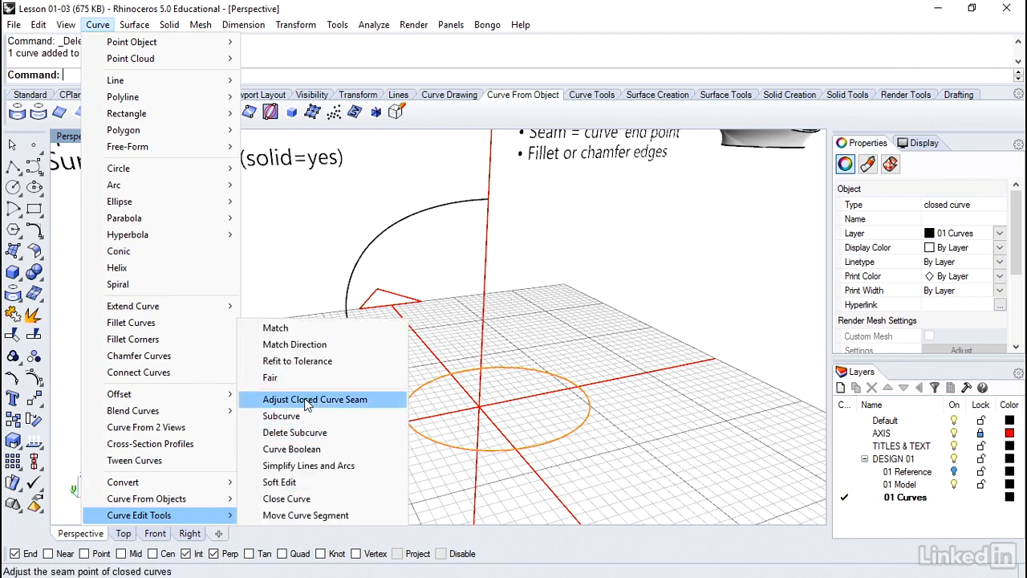
{"action": "left_click", "coordinate": [315, 398]}
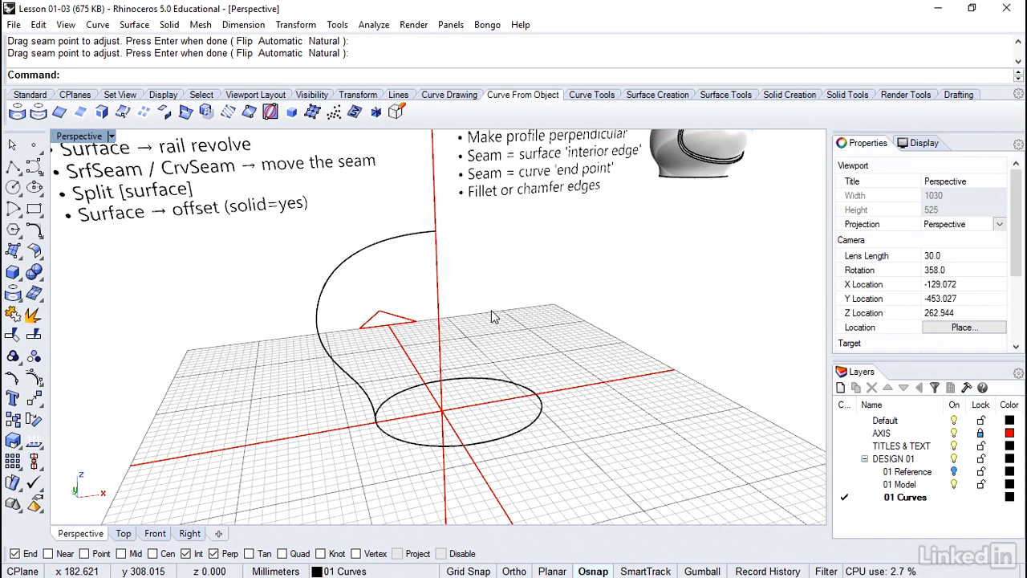
Rebuild the helmet with Rail Revolve of the profile along the circle and inspect it.
{"action": "left_click", "coordinate": [135, 24]}
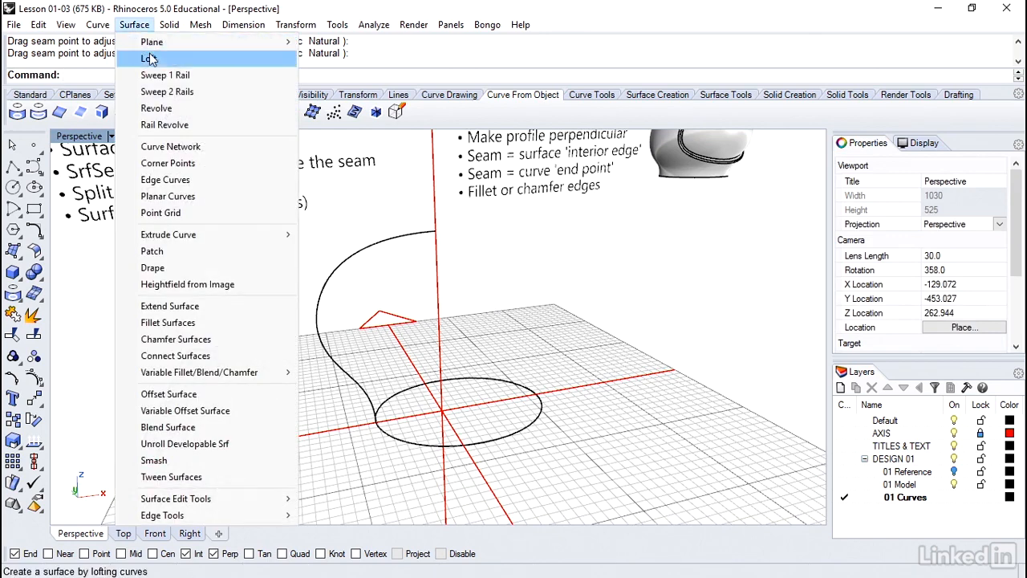
{"action": "left_click", "coordinate": [163, 125]}
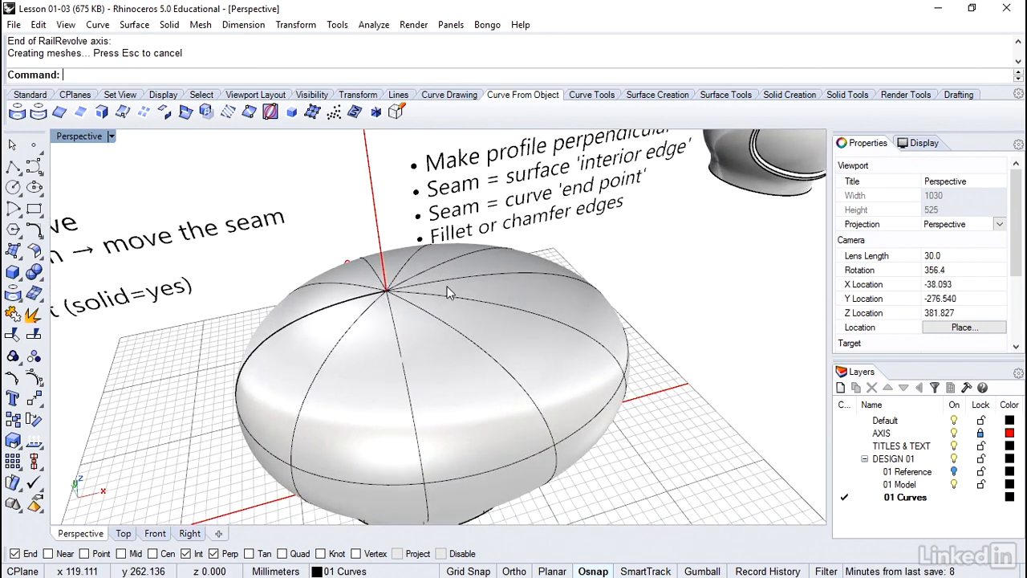
{"action": "mouse_move", "coordinate": [311, 321]}
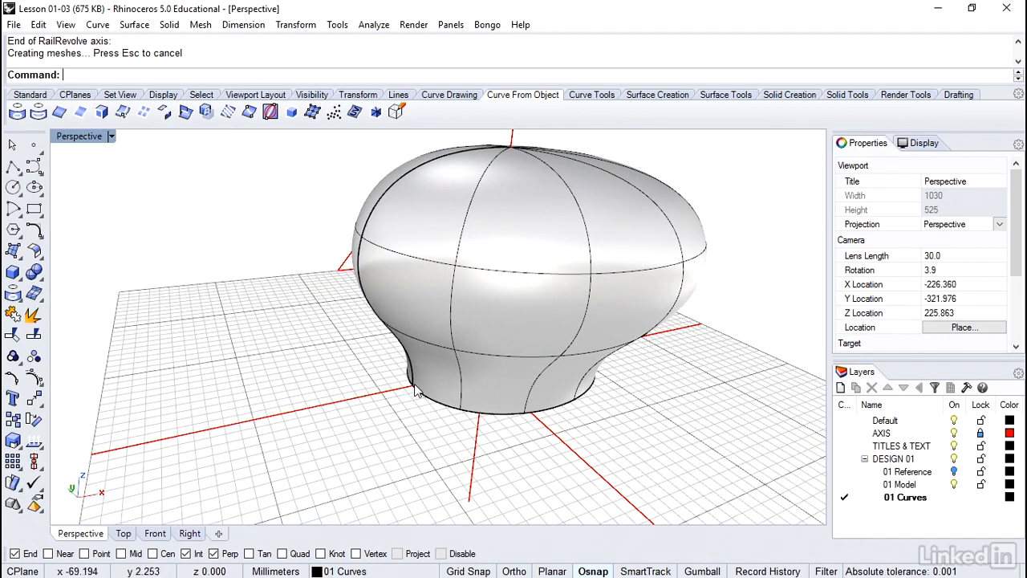
{"action": "left_click_drag", "start_coordinate": [417, 393], "coordinate": [539, 238]}
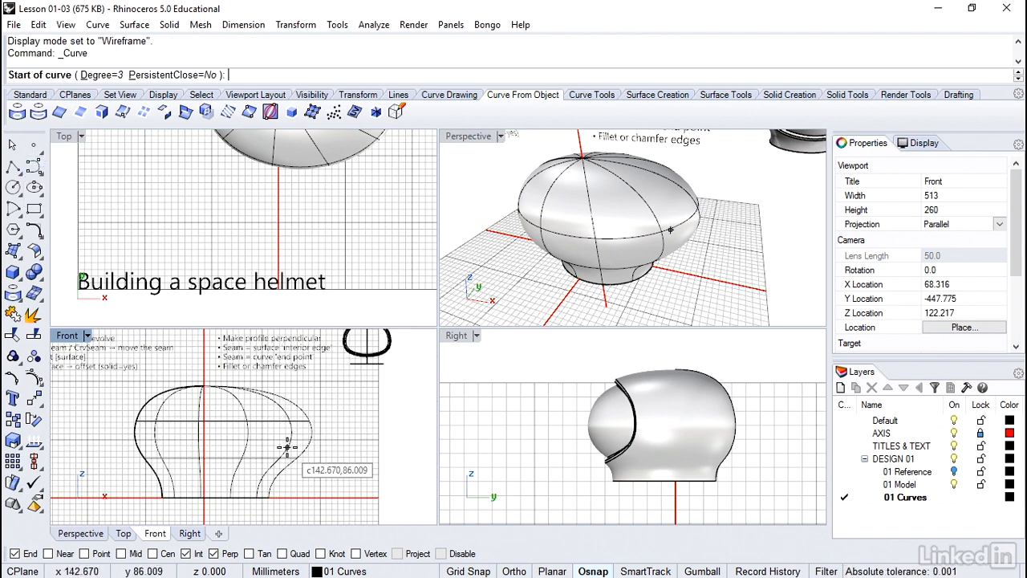
Draw a new control-point visor outline across the helmet side in the front view.
{"action": "left_click", "coordinate": [261, 458]}
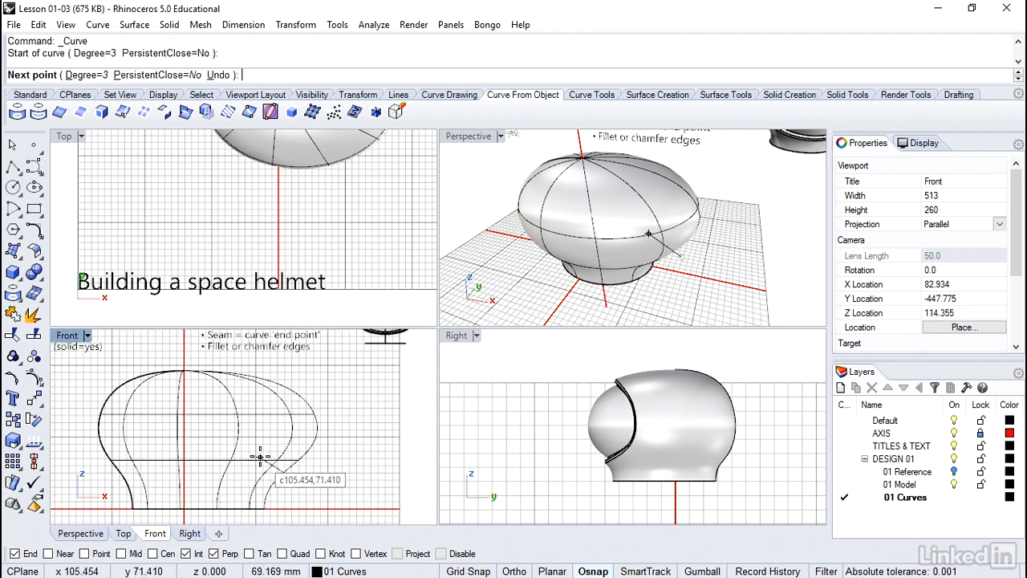
{"action": "left_click", "coordinate": [233, 402]}
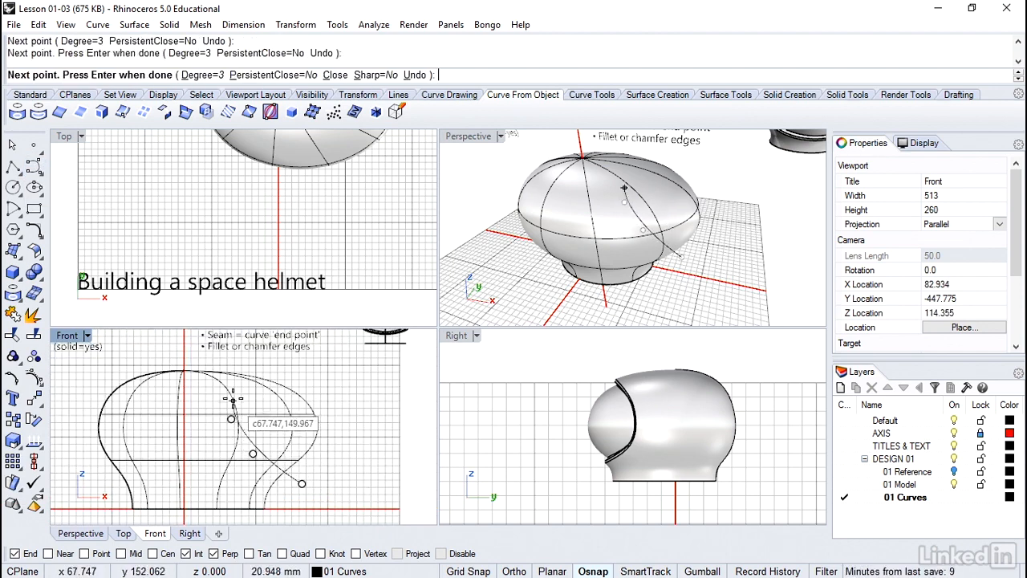
{"action": "left_click", "coordinate": [260, 362]}
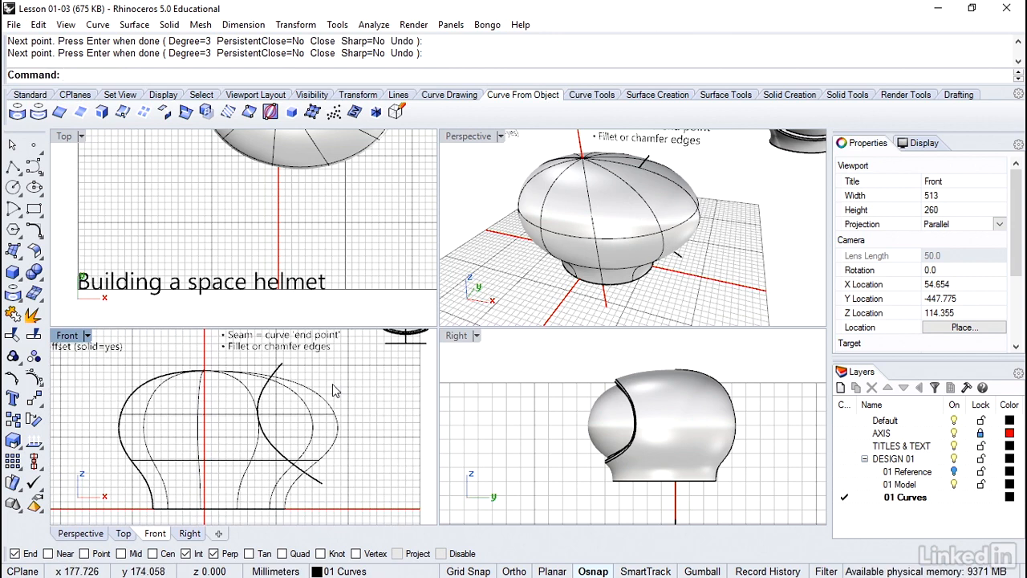
{"action": "mouse_move", "coordinate": [324, 385]}
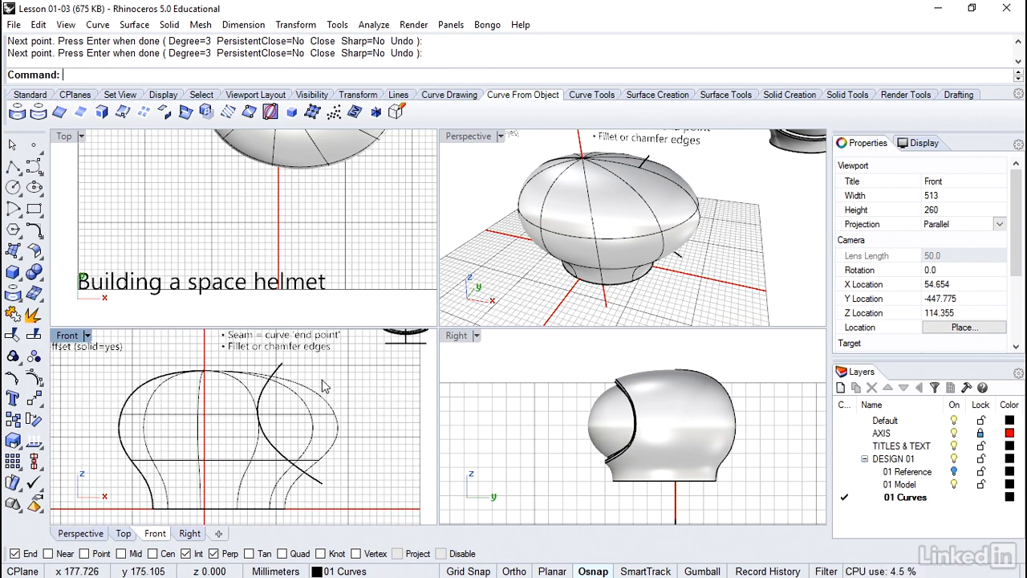
{"action": "left_click", "coordinate": [96, 24]}
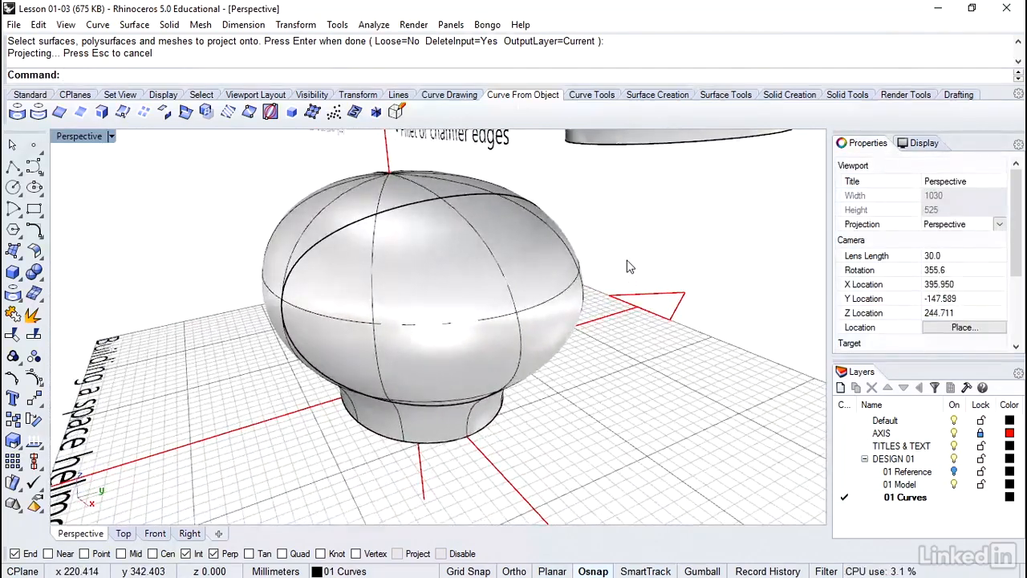
Orbit to the helmet front and pick the visor surface bounded by the projected curve.
{"action": "left_click_drag", "start_coordinate": [627, 265], "coordinate": [409, 193]}
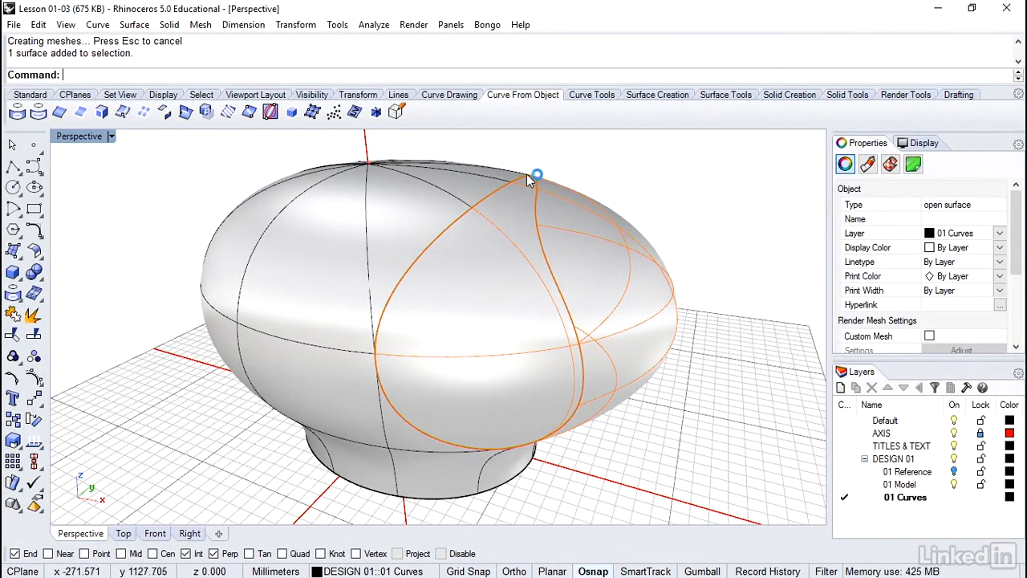
{"action": "mouse_move", "coordinate": [556, 163]}
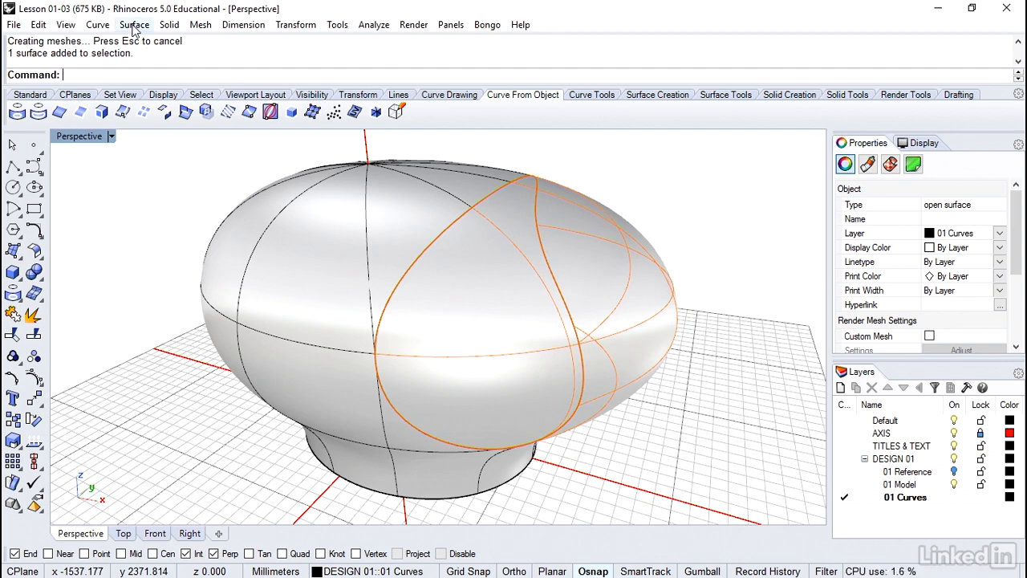
Offset the visor surface inward by distance 10 with Solid=Yes.
{"action": "left_click", "coordinate": [135, 24]}
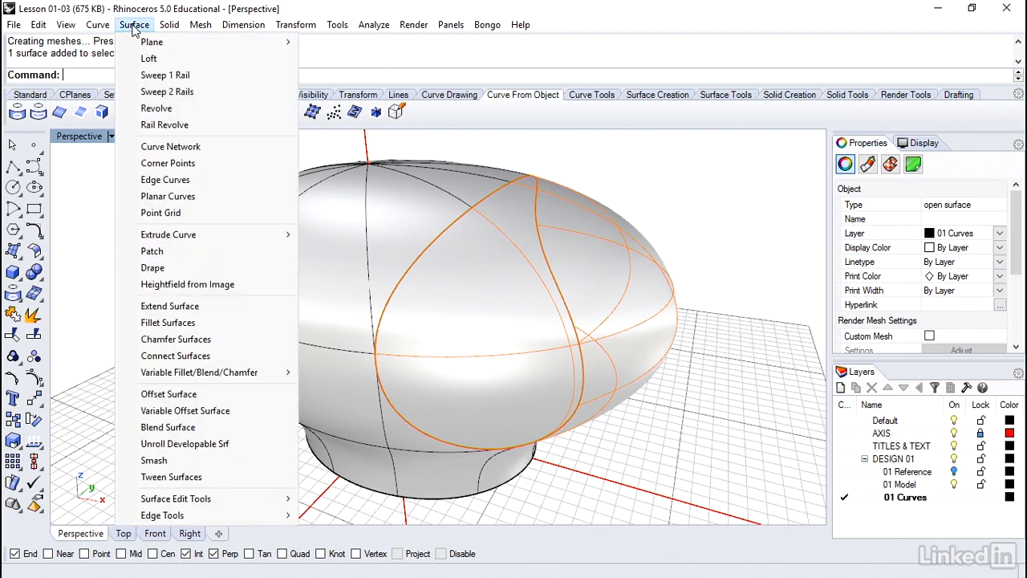
{"action": "mouse_move", "coordinate": [169, 395]}
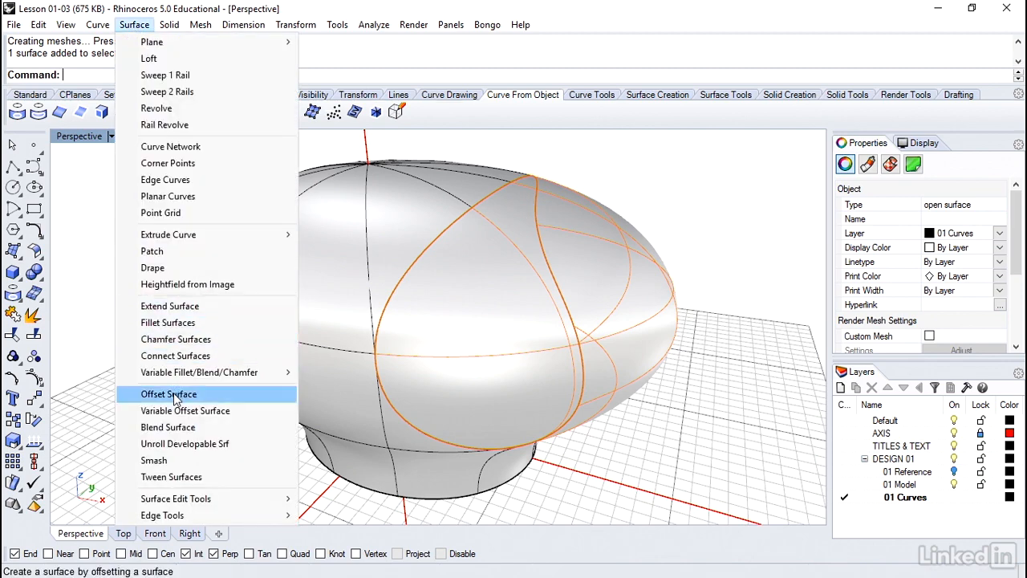
{"action": "left_click", "coordinate": [169, 395]}
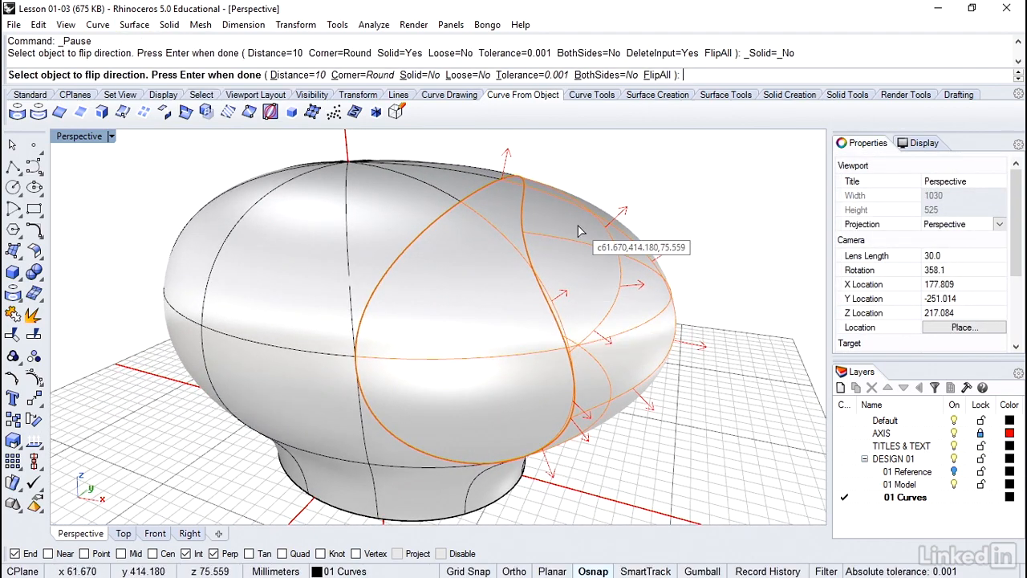
{"action": "mouse_move", "coordinate": [602, 241]}
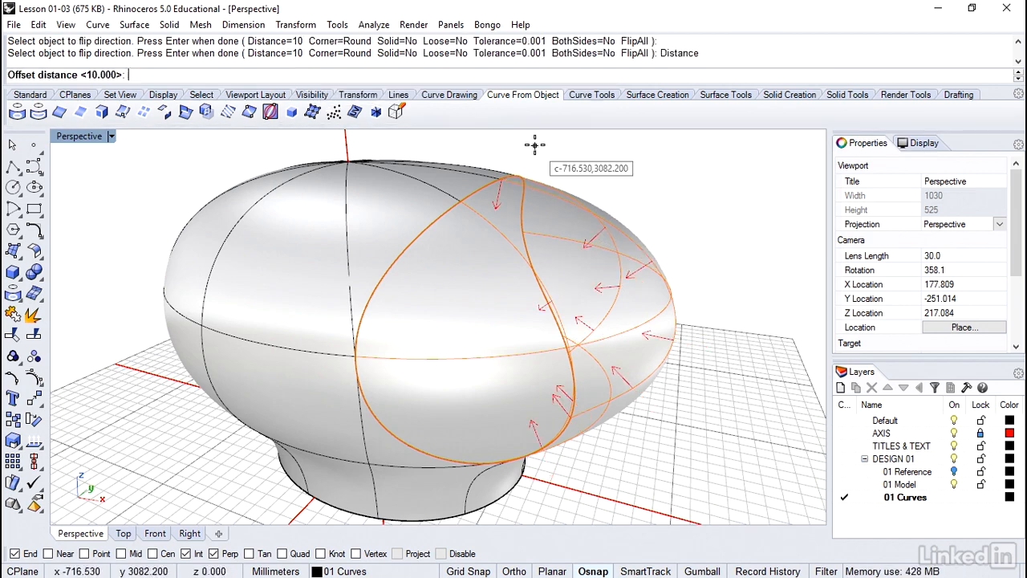
{"action": "type", "text": "10"}
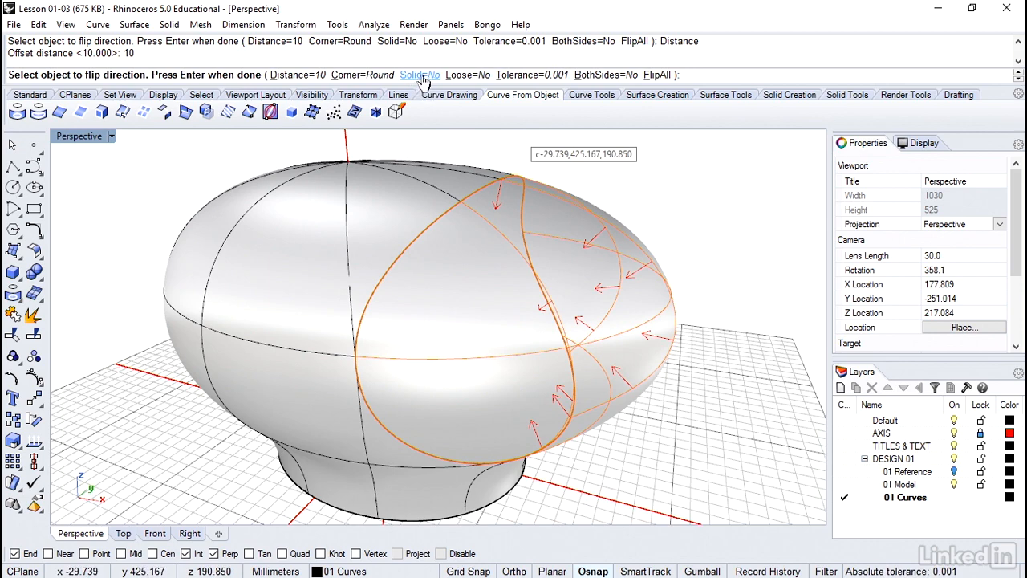
{"action": "left_click", "coordinate": [411, 76]}
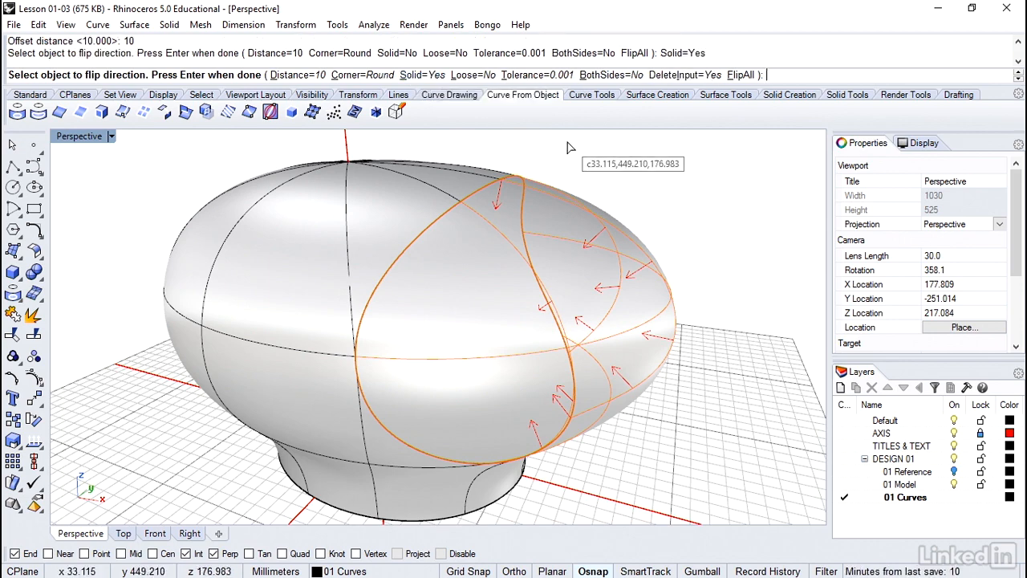
{"action": "mouse_move", "coordinate": [593, 173]}
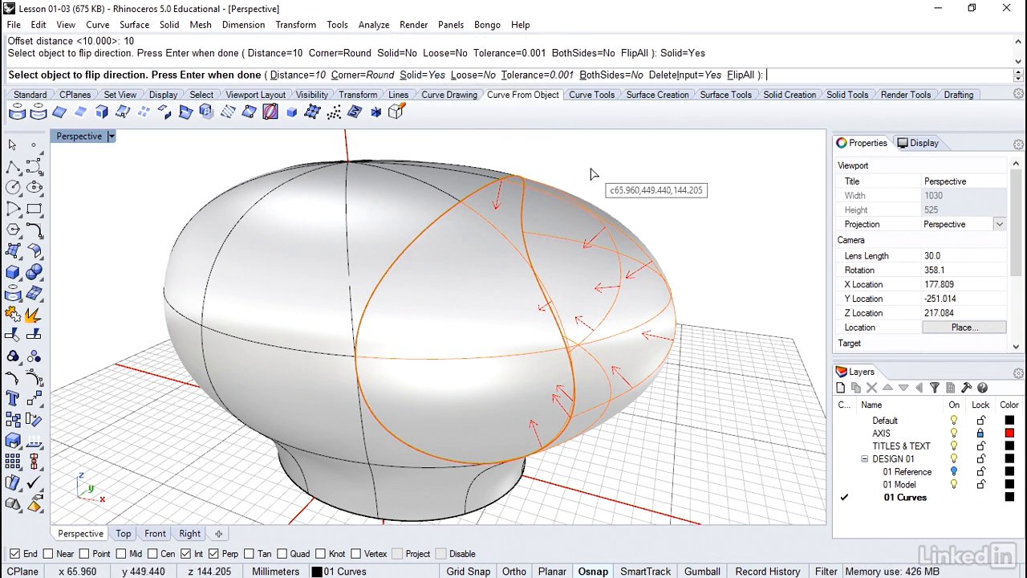
{"action": "mouse_move", "coordinate": [603, 201]}
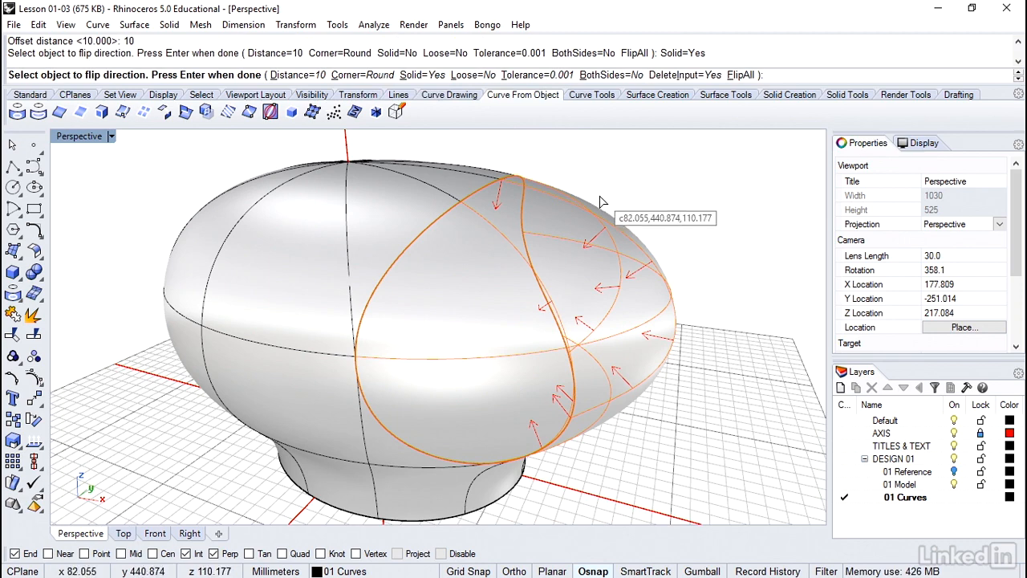
{"action": "mouse_move", "coordinate": [602, 192]}
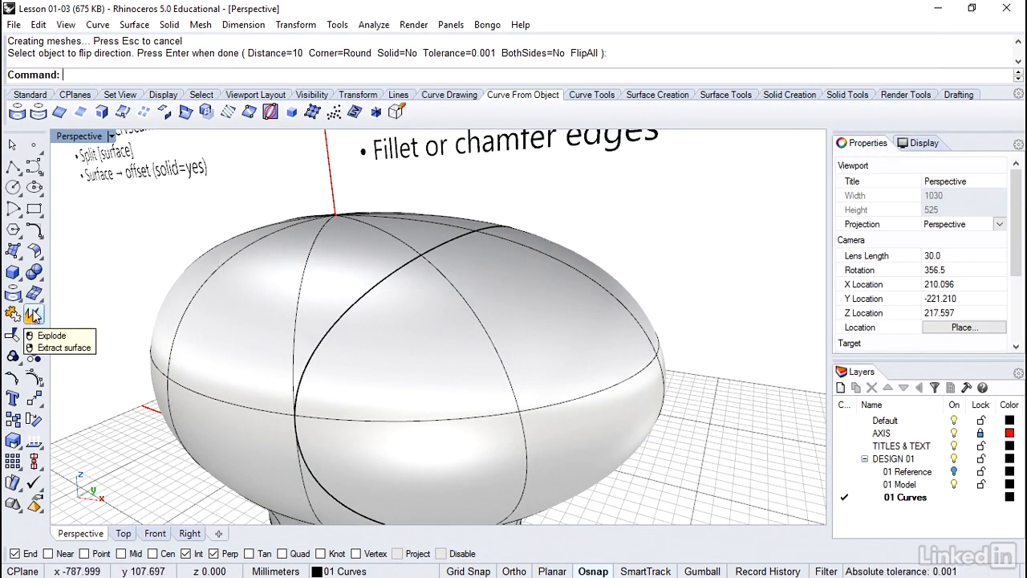
Extract the outer visor face from the shell and delete it.
{"action": "left_click", "coordinate": [35, 347]}
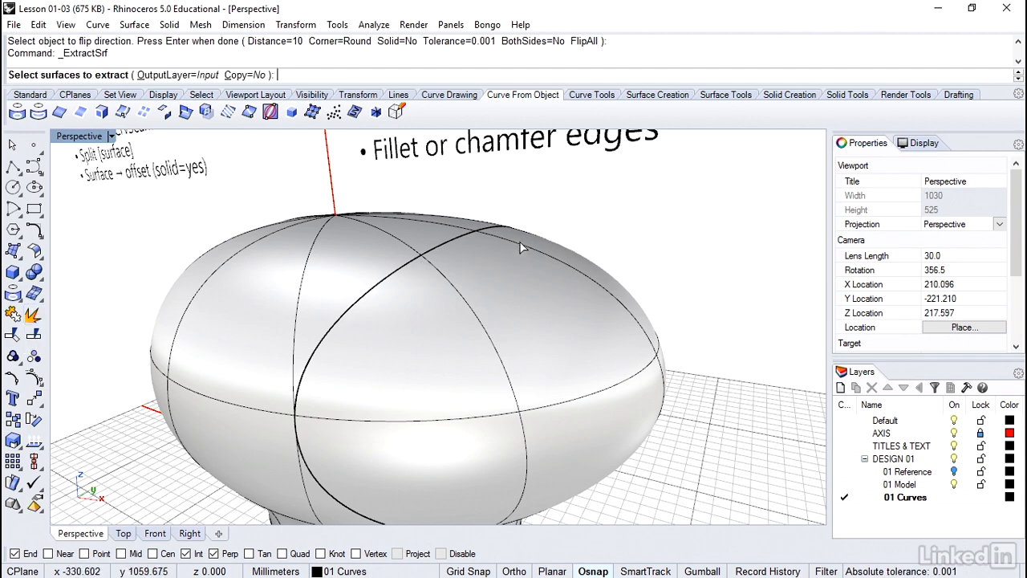
{"action": "left_click", "coordinate": [520, 247]}
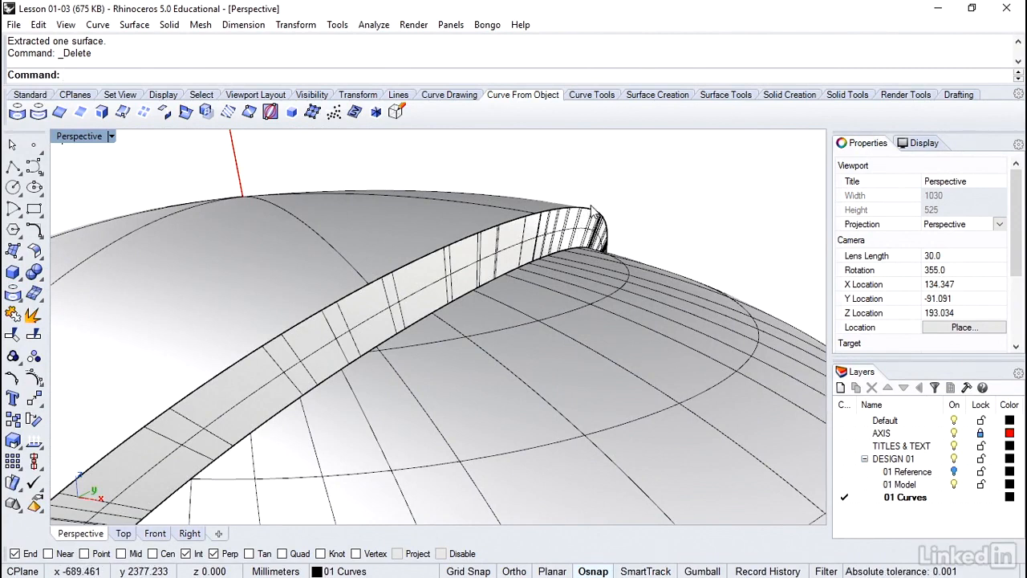
{"action": "mouse_move", "coordinate": [402, 270]}
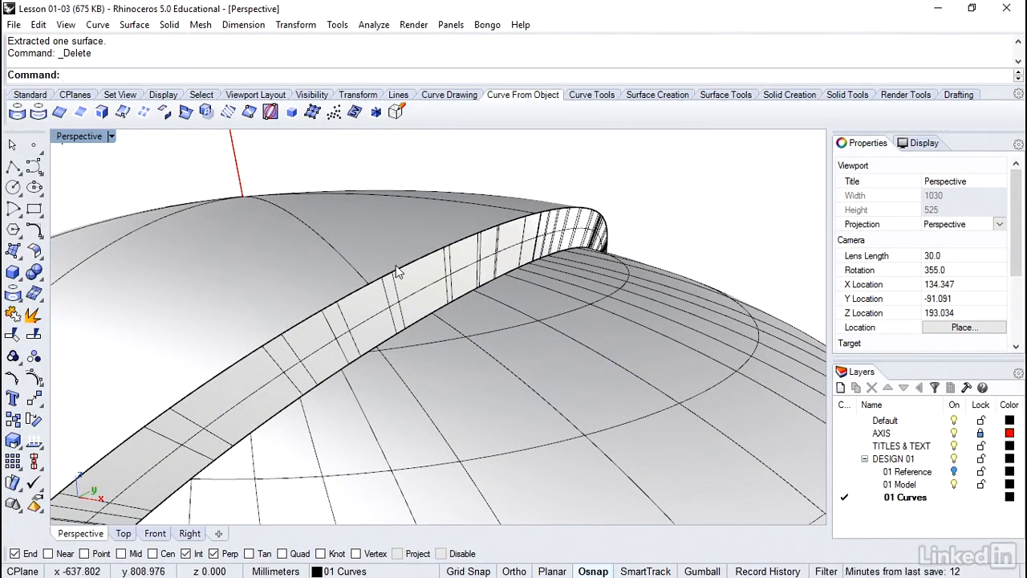
{"action": "mouse_move", "coordinate": [533, 254]}
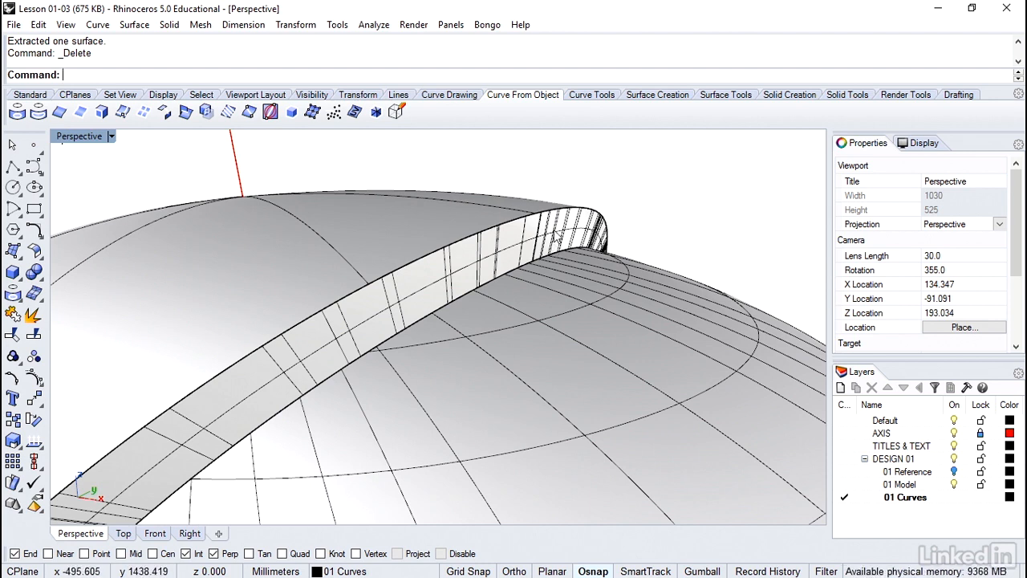
{"action": "mouse_move", "coordinate": [574, 231]}
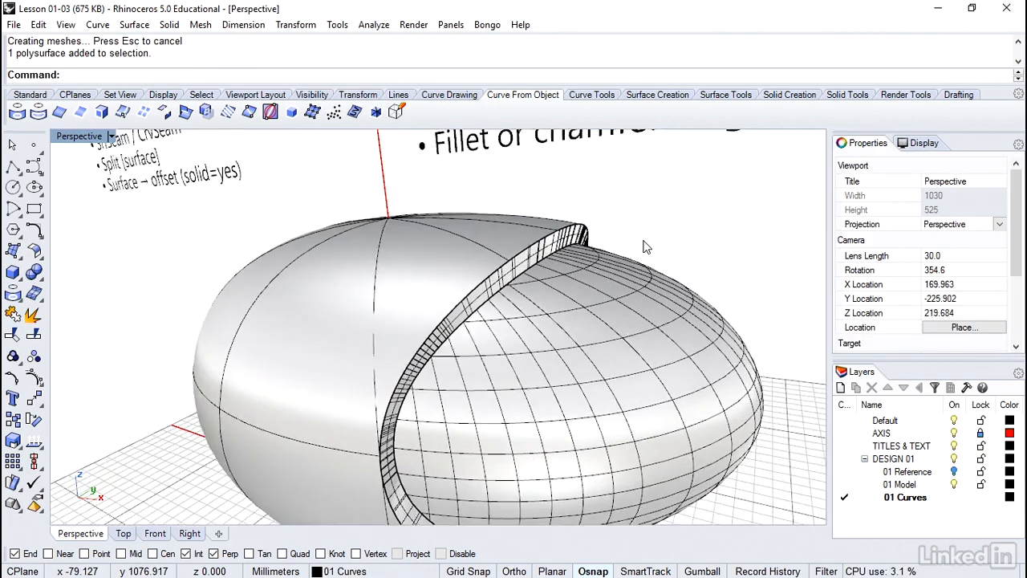
Select the visor shell polysurface for edge chamfering.
{"action": "left_click", "coordinate": [170, 24]}
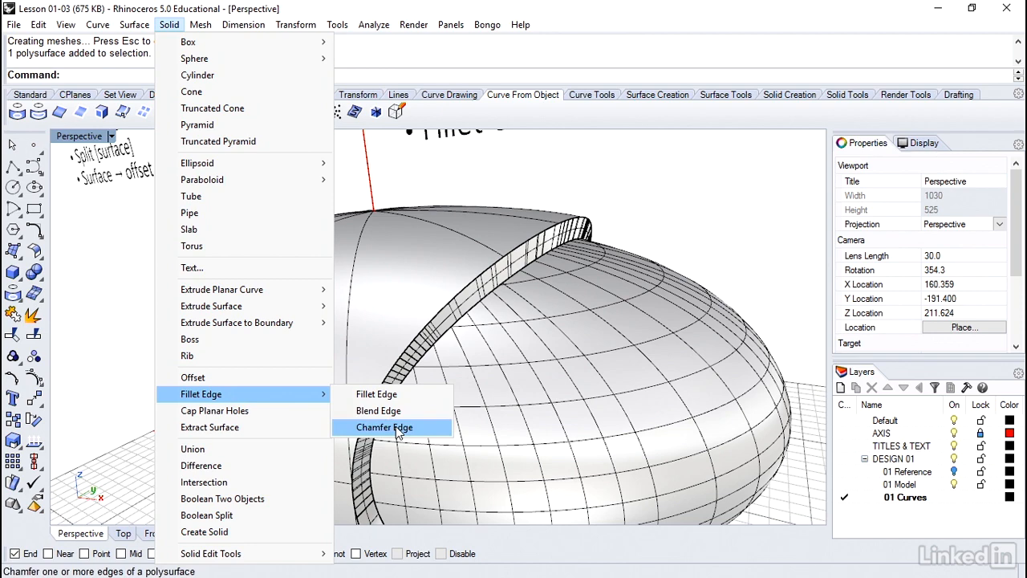
Chamfer the visor opening edges at distance 3 and select the resulting polysurface.
{"action": "left_click", "coordinate": [385, 427]}
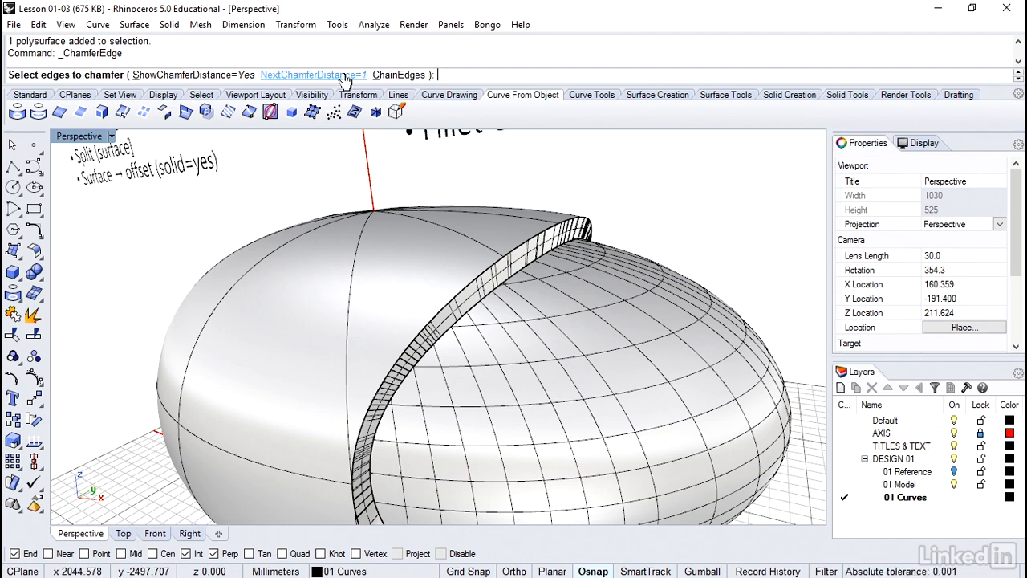
{"action": "left_click", "coordinate": [311, 75]}
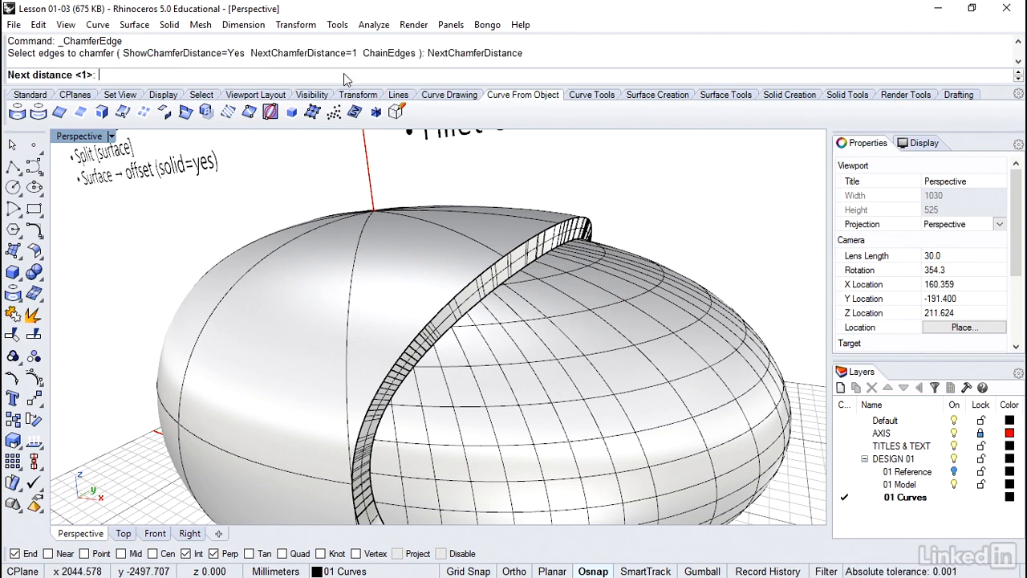
{"action": "type", "text": "3"}
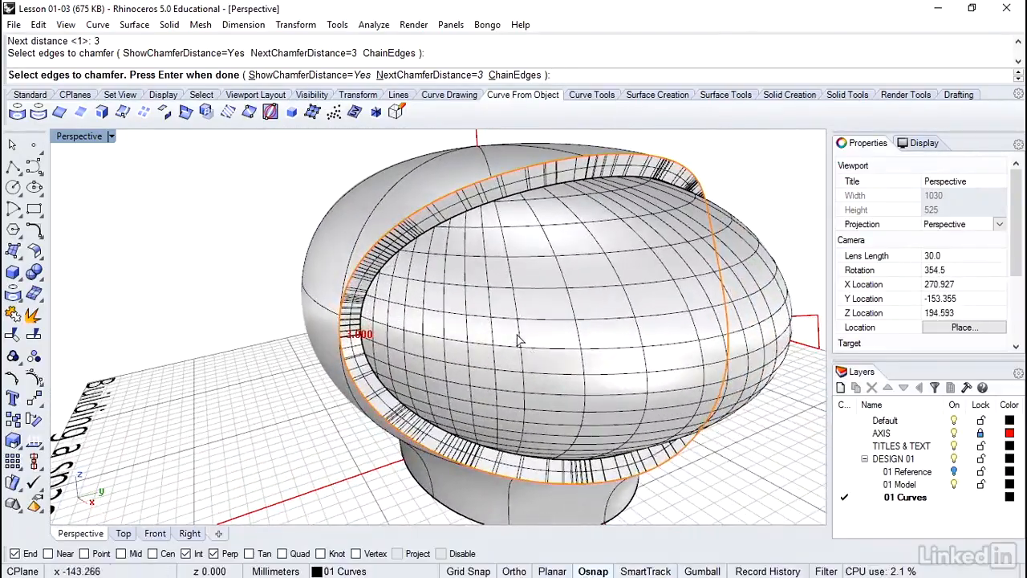
{"action": "left_click", "coordinate": [513, 332]}
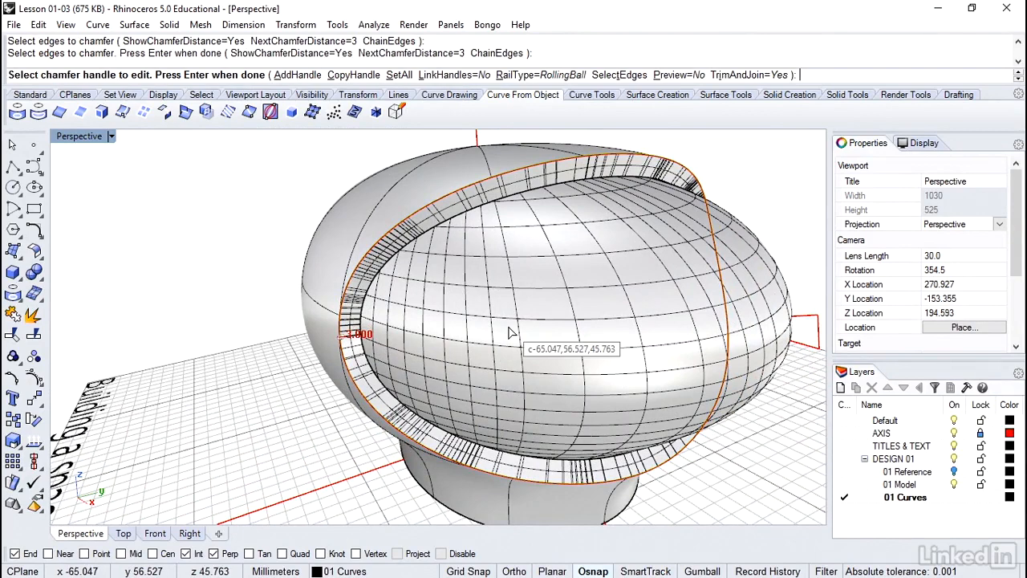
{"action": "left_click", "coordinate": [507, 328]}
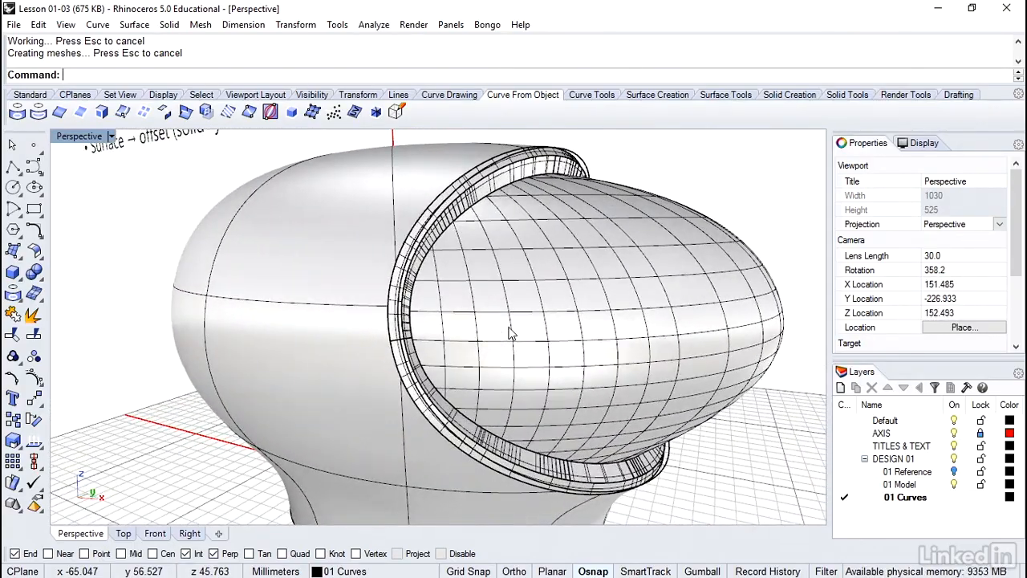
{"action": "mouse_move", "coordinate": [581, 225]}
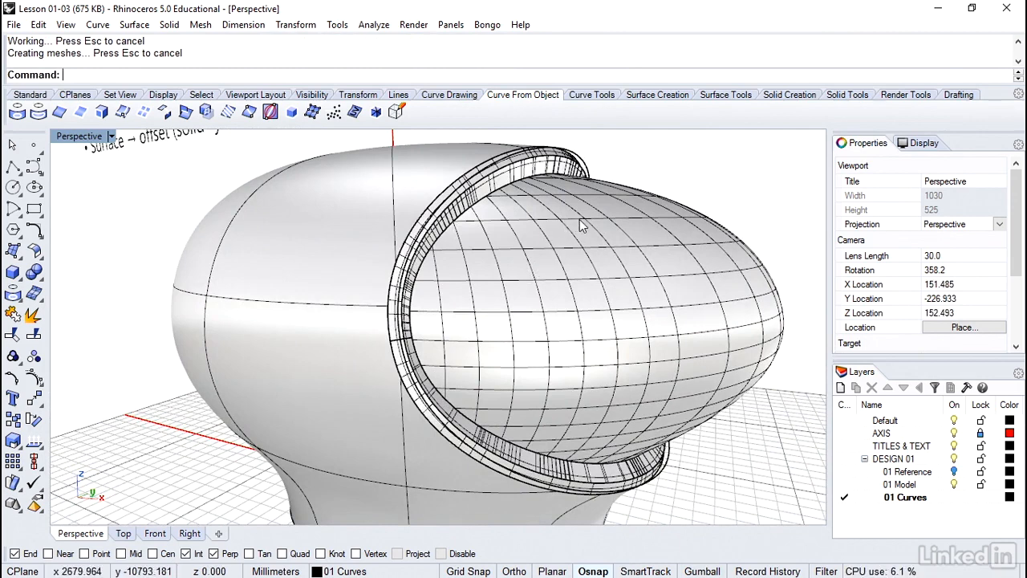
{"action": "left_click", "coordinate": [578, 225]}
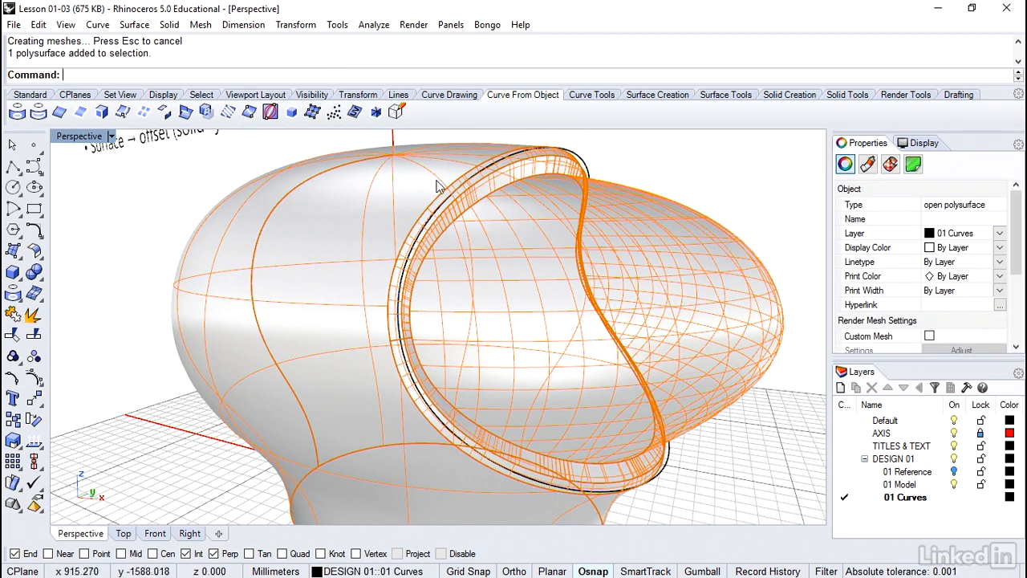
Extract the helmet's outer surface away from the chamfered visor shell.
{"action": "scroll", "scroll_direction": "down", "scroll_amount": 3}
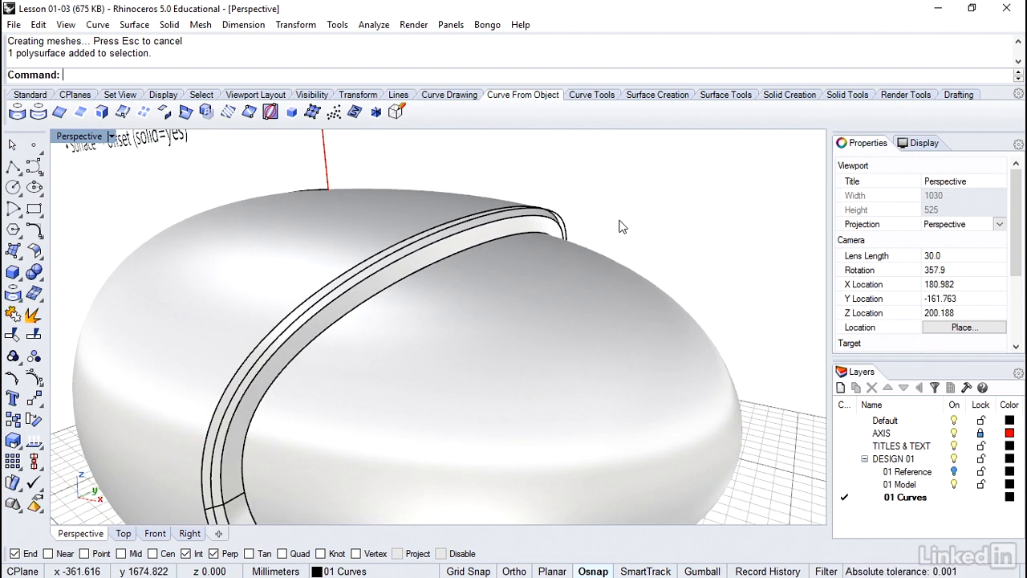
{"action": "mouse_move", "coordinate": [90, 331]}
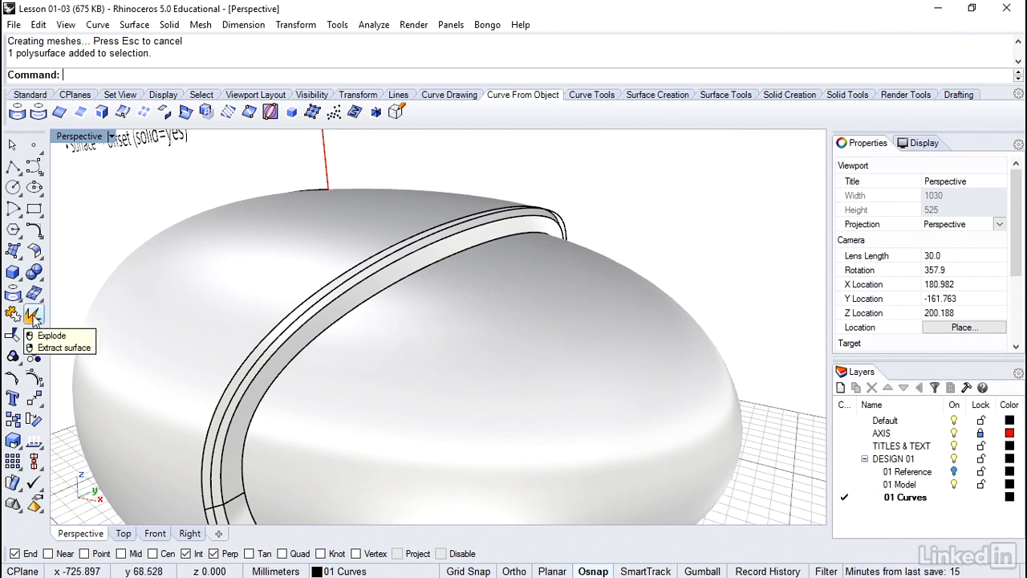
{"action": "left_click", "coordinate": [52, 347]}
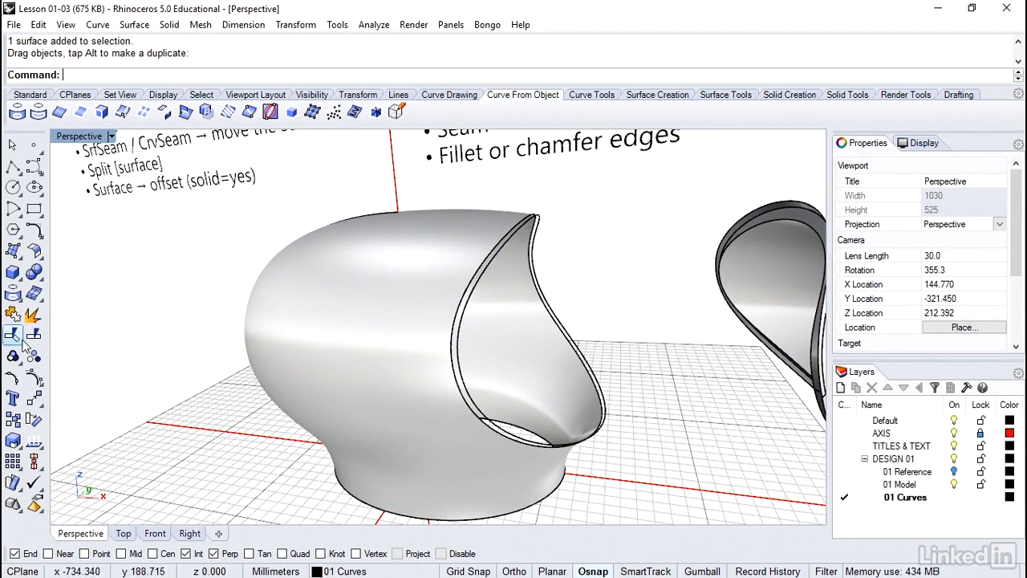
{"action": "mouse_move", "coordinate": [13, 335]}
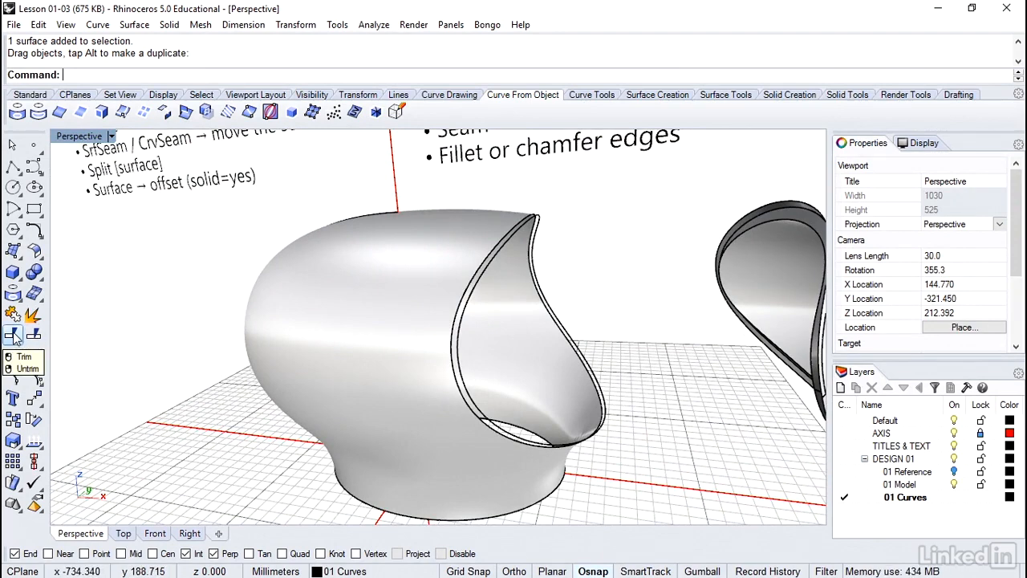